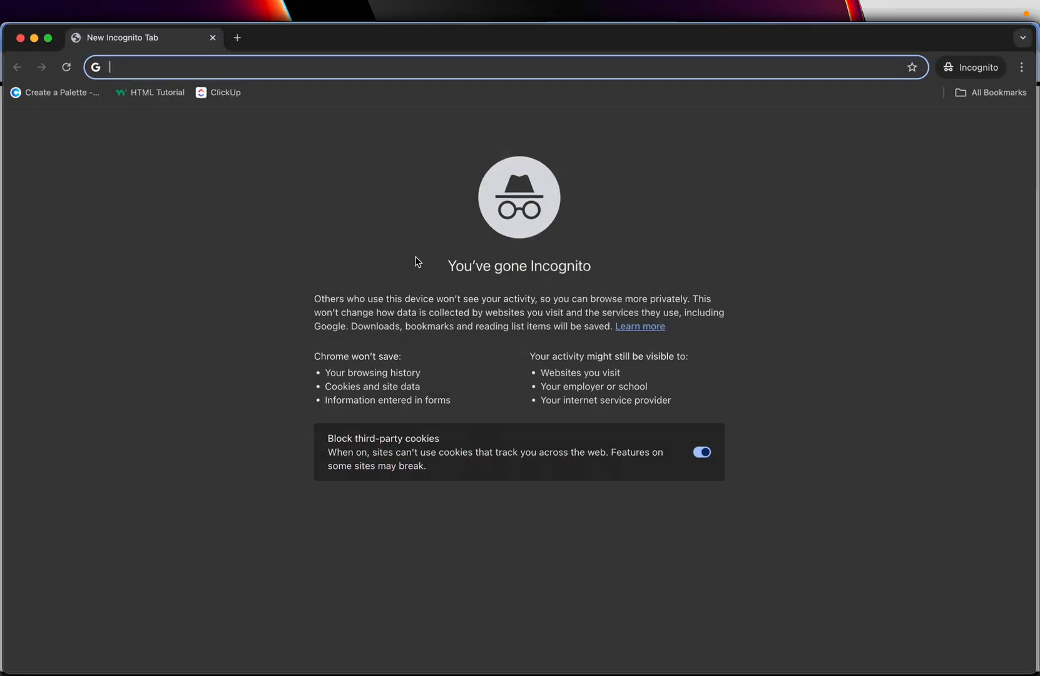
Search for vercel, reach vercel.com and go to its Pricing page.
{"action": "type", "text": "vercel.com"}
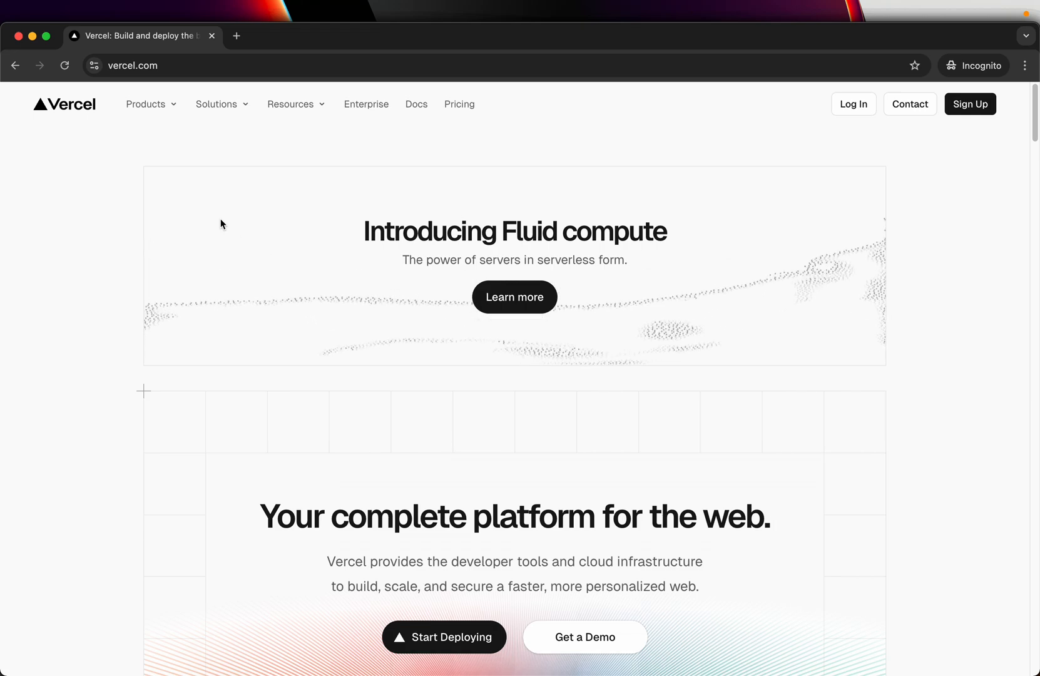
{"action": "left_click", "coordinate": [146, 104]}
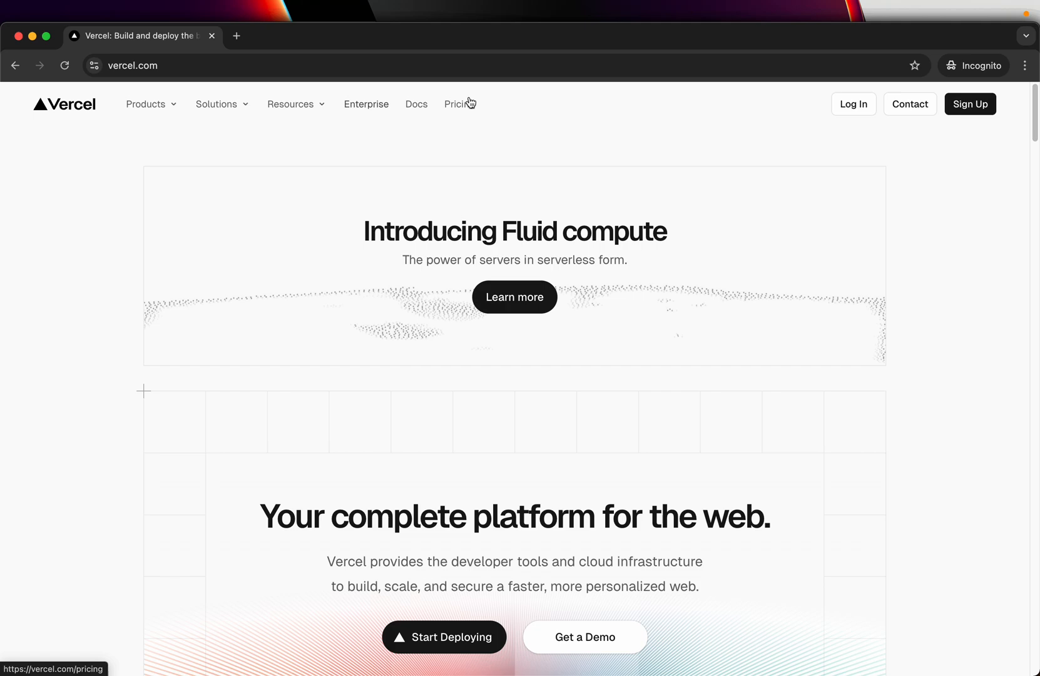
{"action": "left_click", "coordinate": [458, 104]}
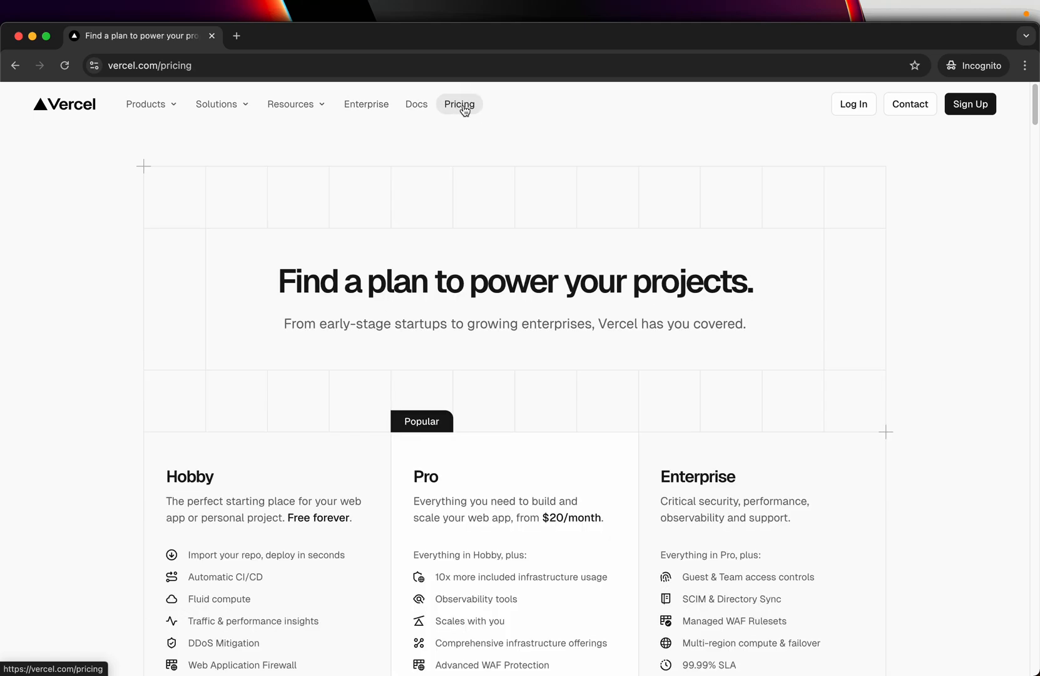
Scroll through the Hobby, Pro and Enterprise plan comparison.
{"action": "scroll", "scroll_direction": "down", "scroll_amount": 3}
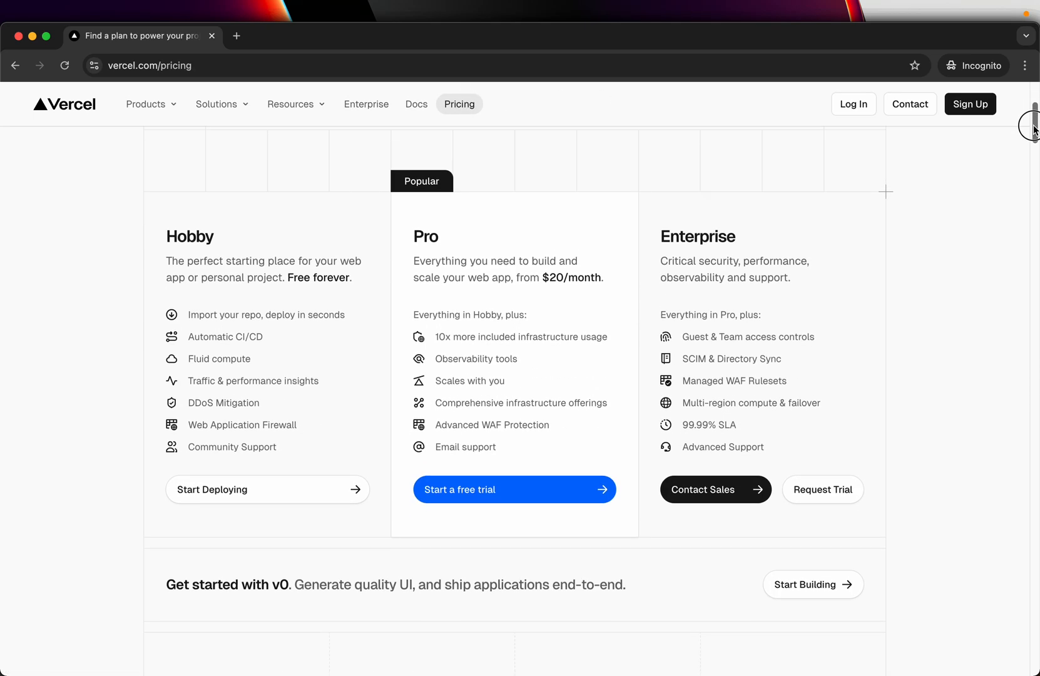
{"action": "scroll", "scroll_direction": "down", "scroll_amount": 3}
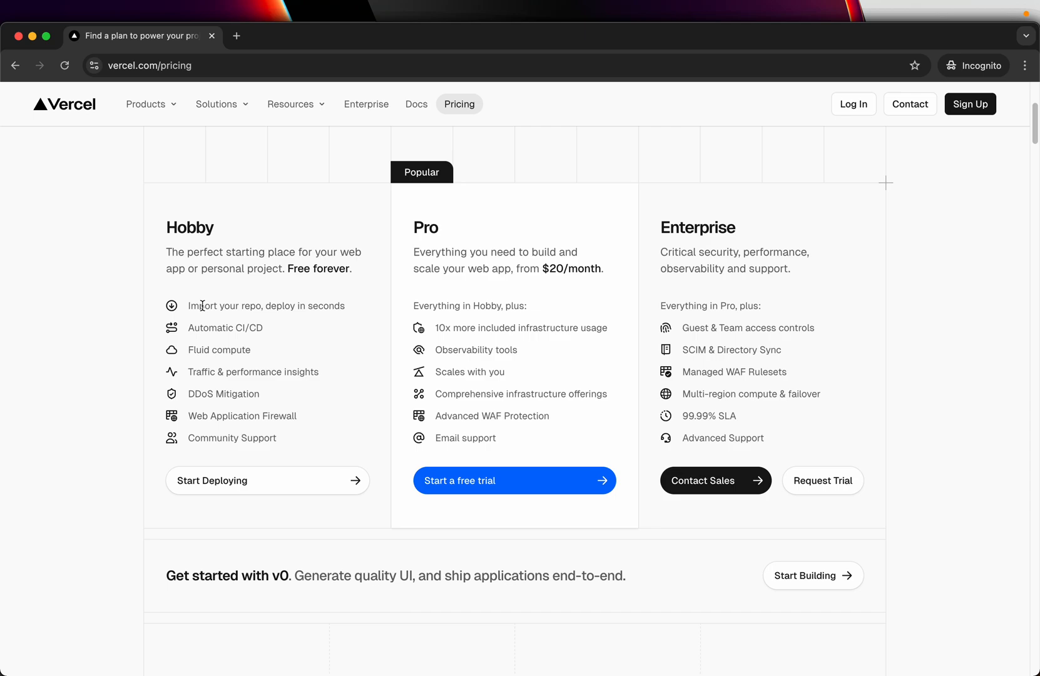
{"action": "mouse_move", "coordinate": [309, 306]}
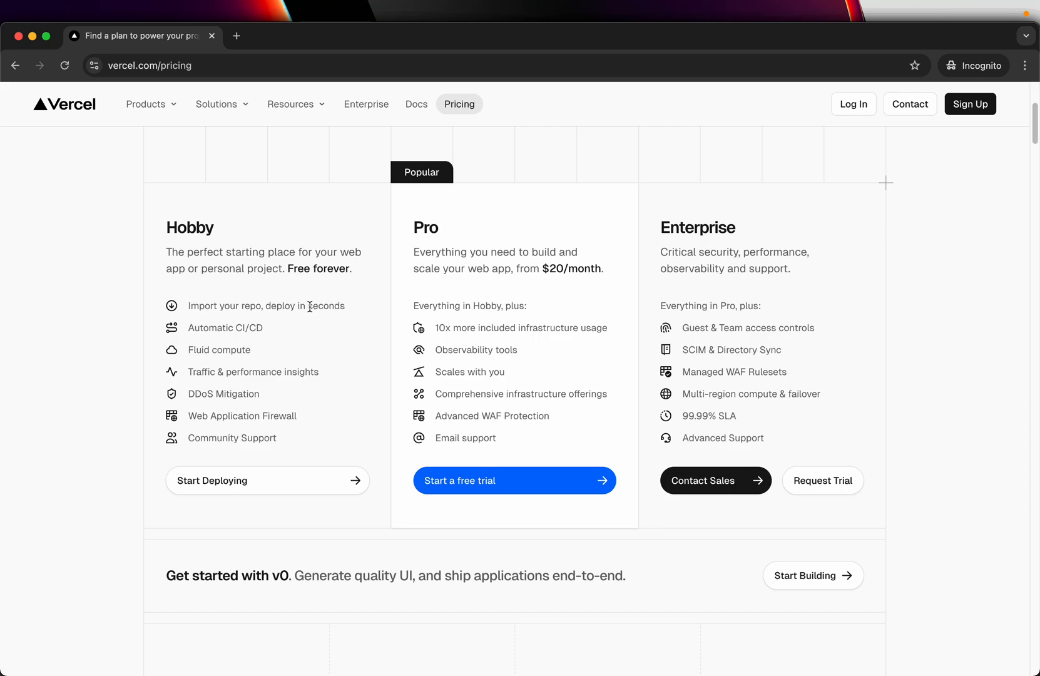
{"action": "mouse_move", "coordinate": [342, 309]}
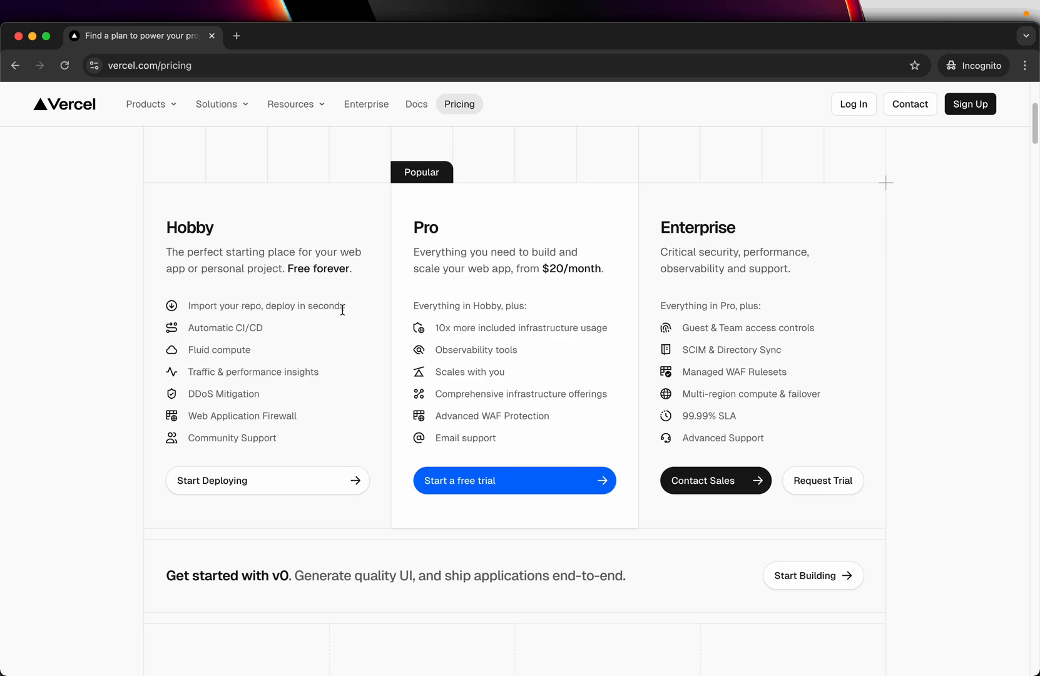
{"action": "mouse_move", "coordinate": [253, 330]}
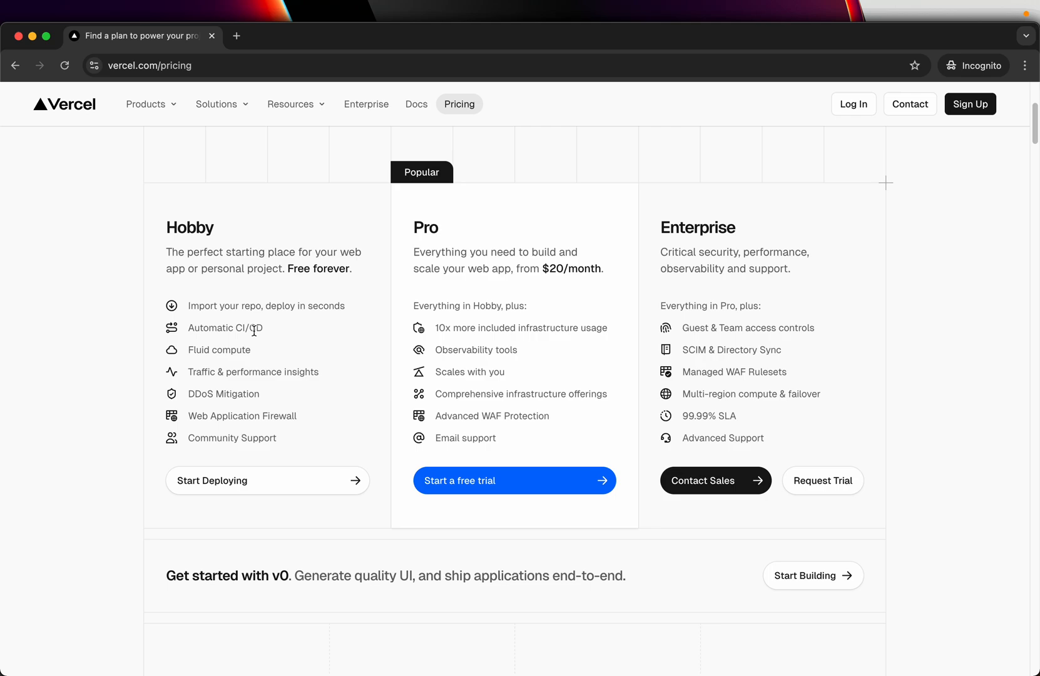
{"action": "mouse_move", "coordinate": [302, 336]}
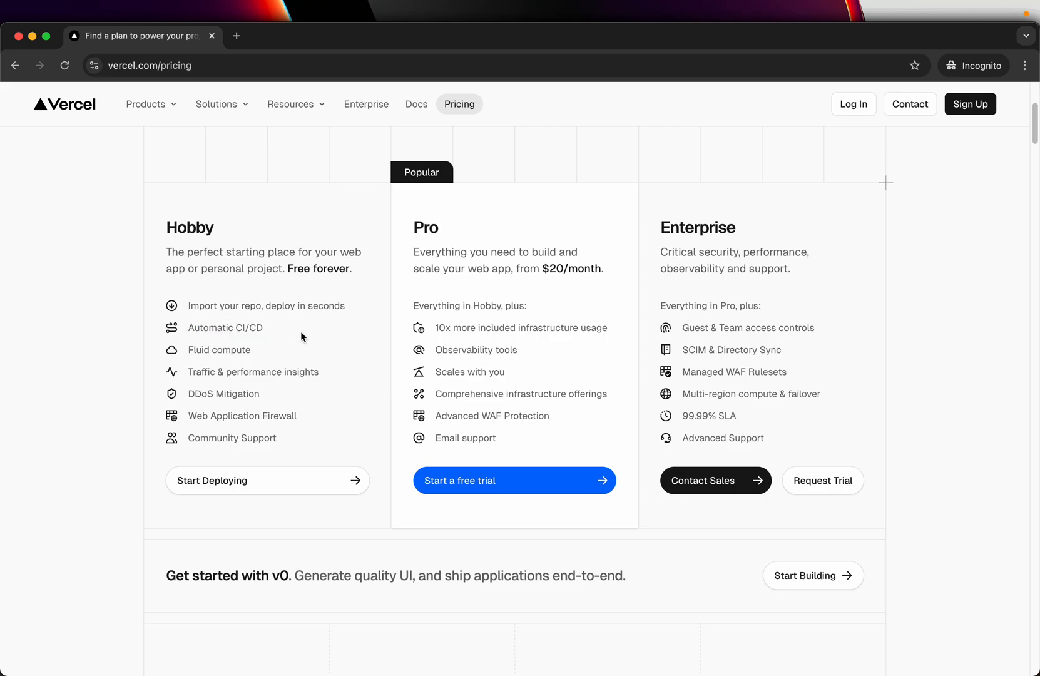
{"action": "mouse_move", "coordinate": [301, 352]}
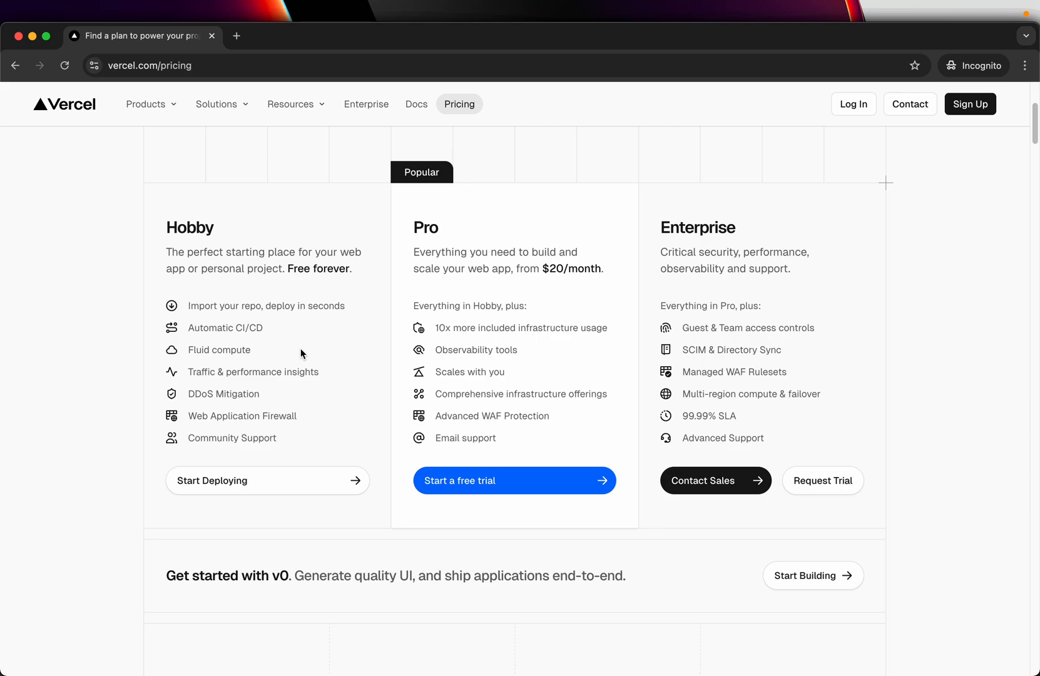
{"action": "mouse_move", "coordinate": [274, 320]}
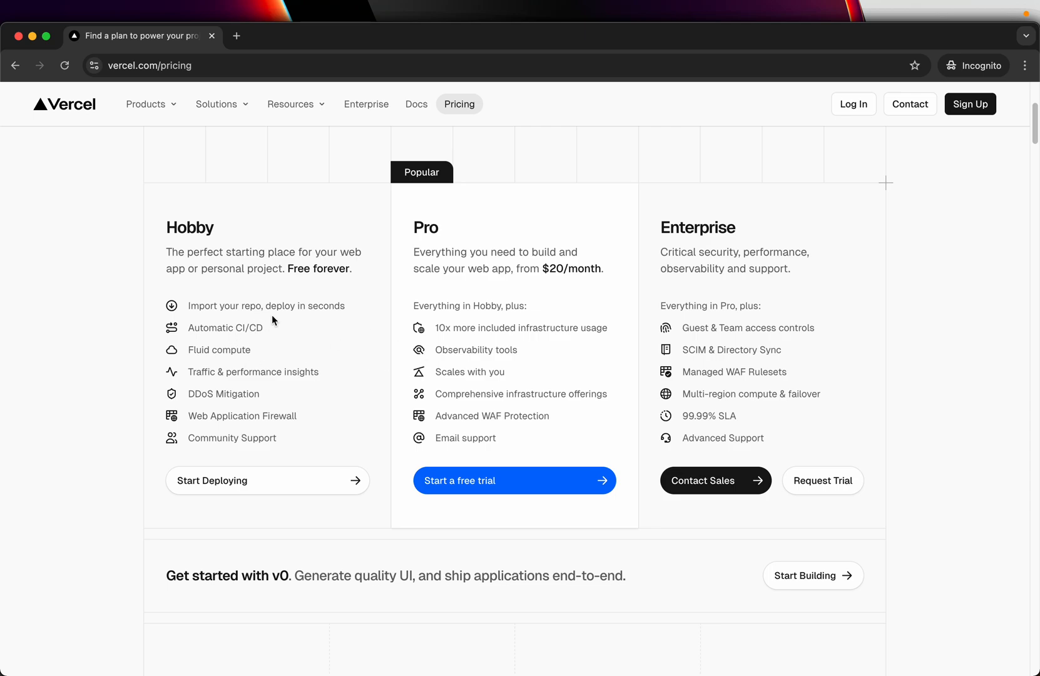
{"action": "mouse_move", "coordinate": [927, 167]}
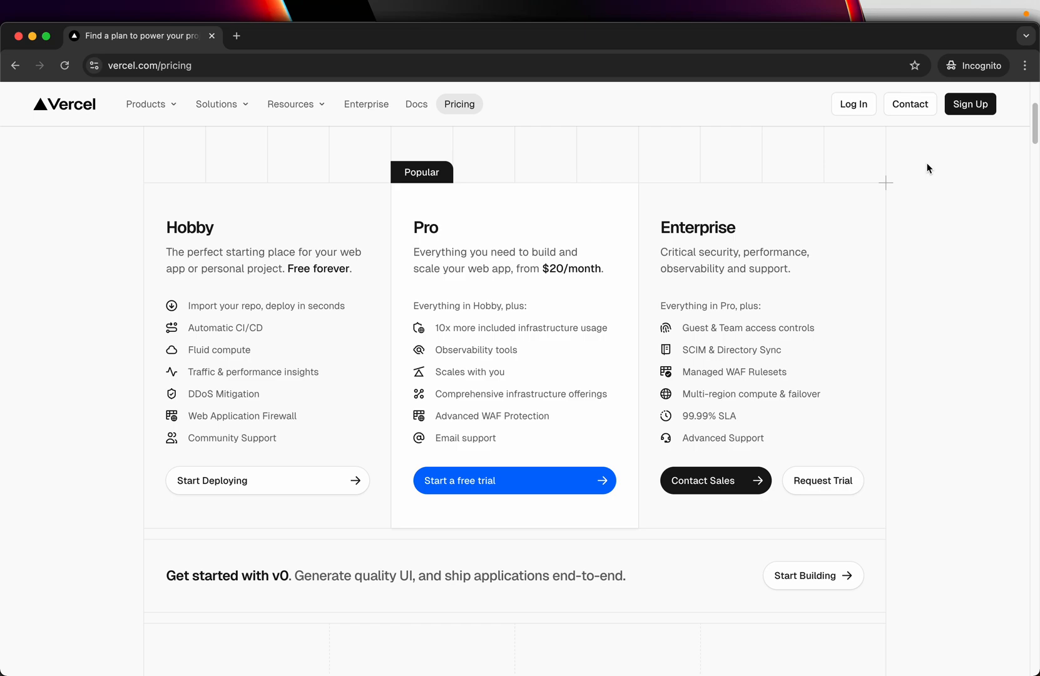
{"action": "mouse_move", "coordinate": [757, 330]}
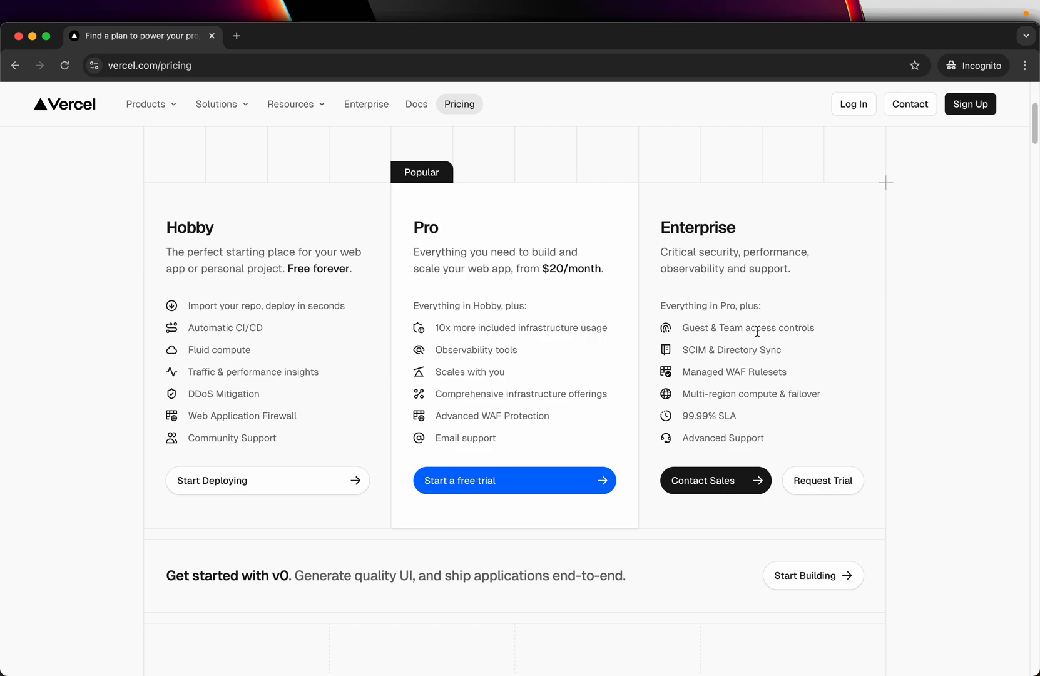
{"action": "scroll", "scroll_direction": "up", "scroll_amount": 3}
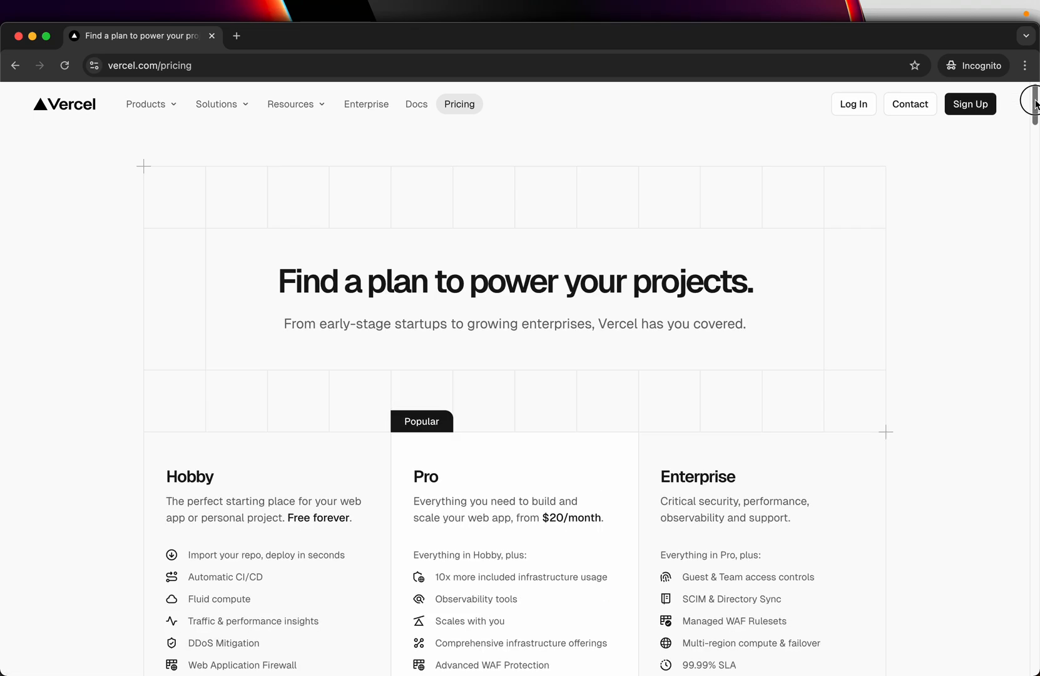
{"action": "mouse_move", "coordinate": [450, 263]}
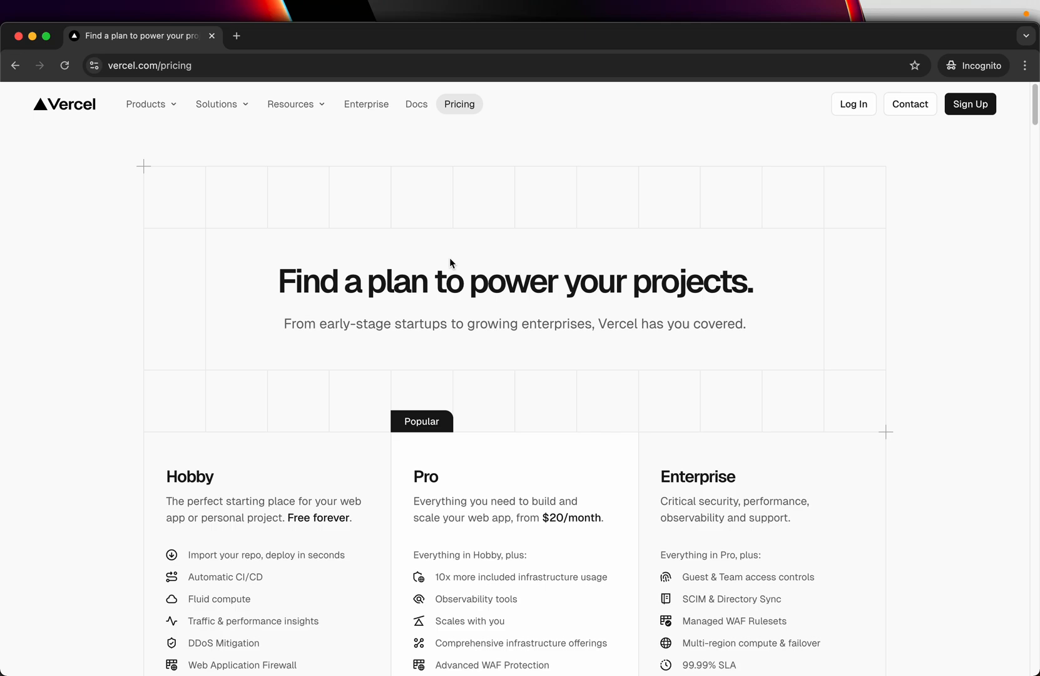
{"action": "mouse_move", "coordinate": [29, 59]}
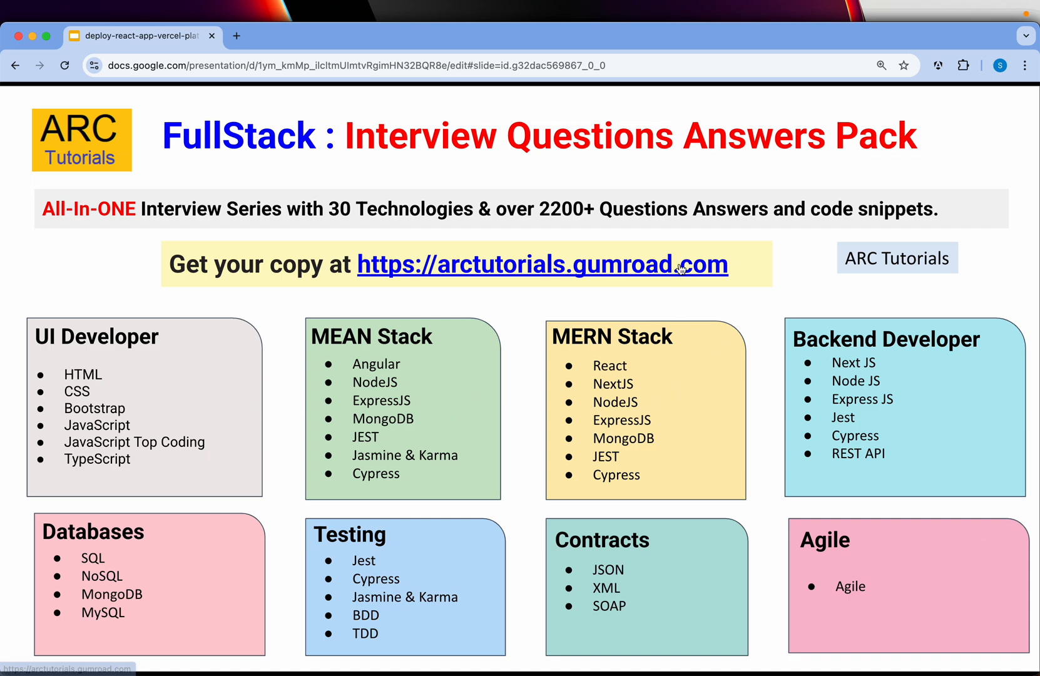
{"action": "mouse_move", "coordinate": [590, 174]}
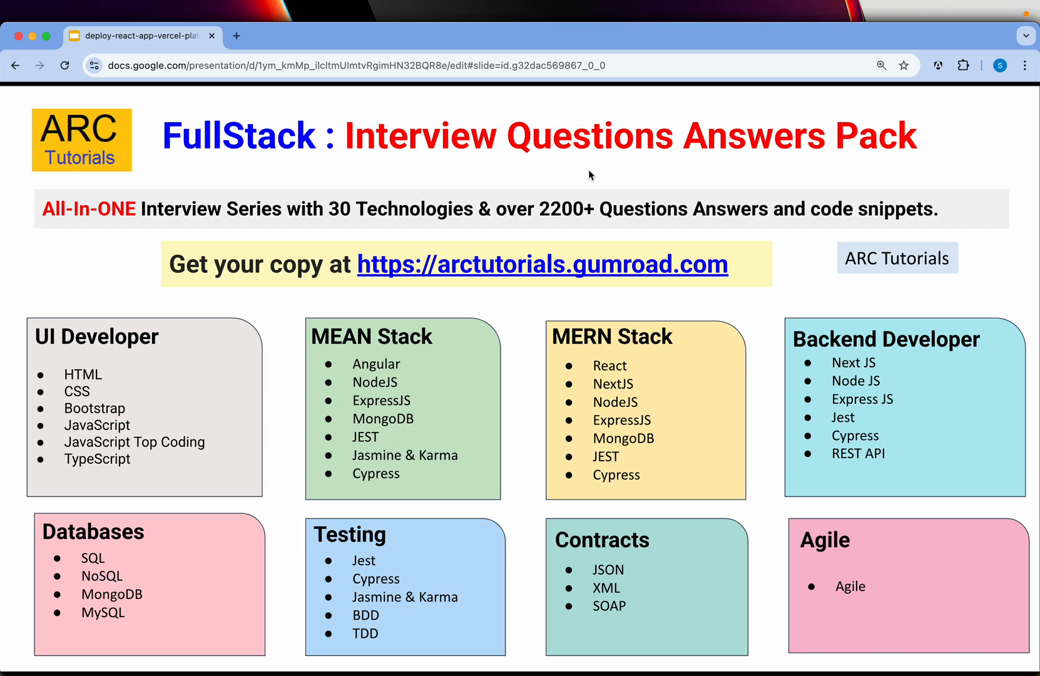
{"action": "mouse_move", "coordinate": [512, 382]}
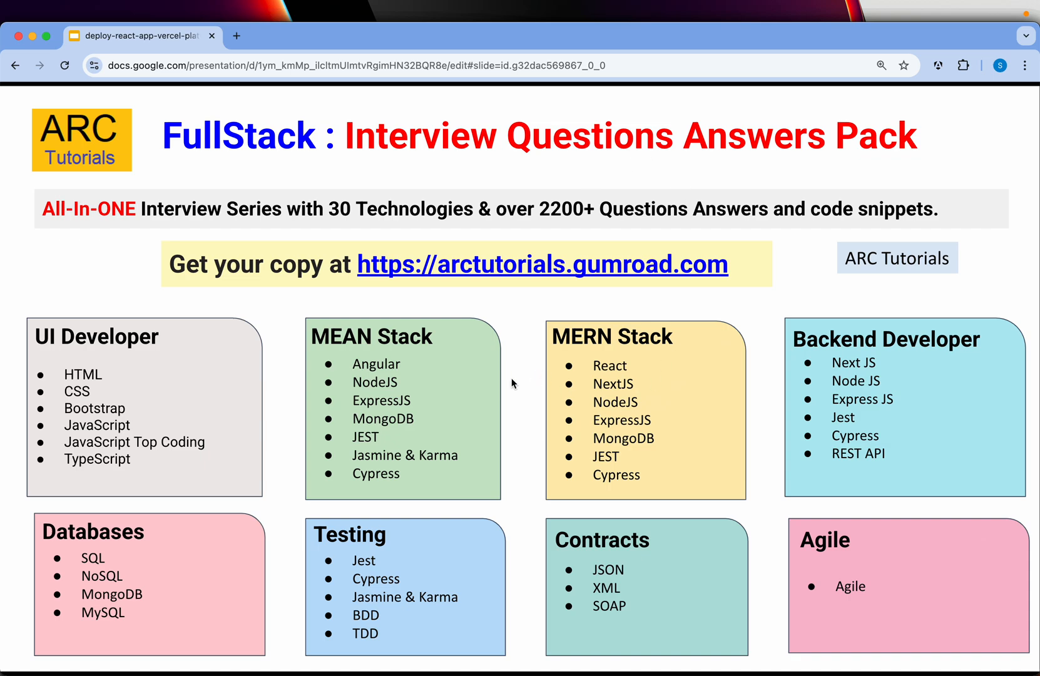
{"action": "mouse_move", "coordinate": [530, 374]}
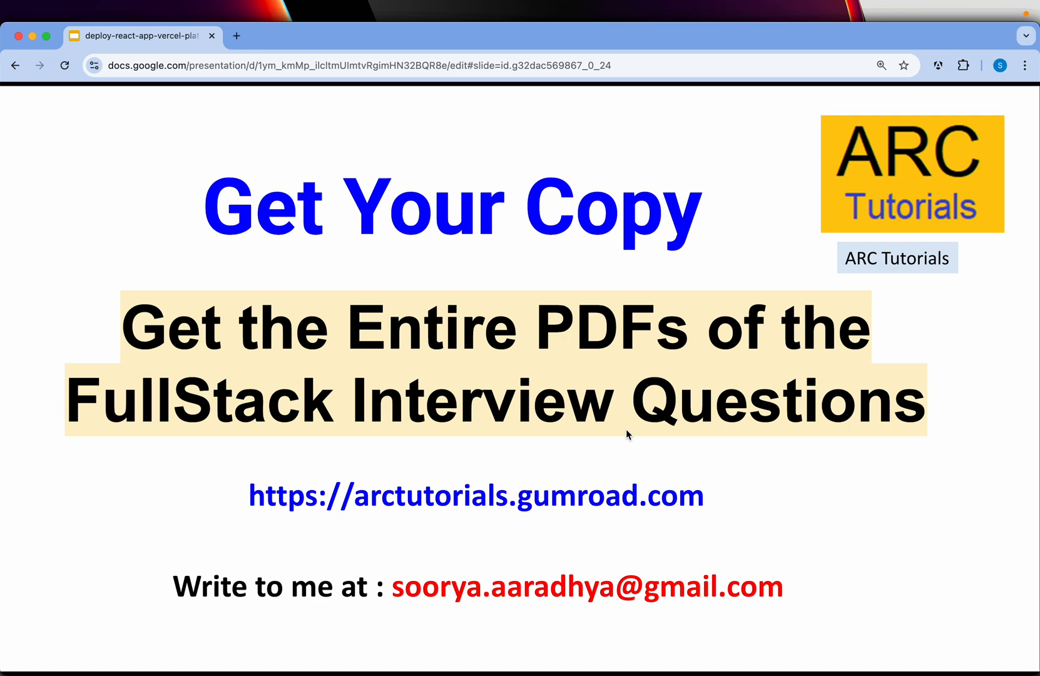
{"action": "mouse_move", "coordinate": [516, 634]}
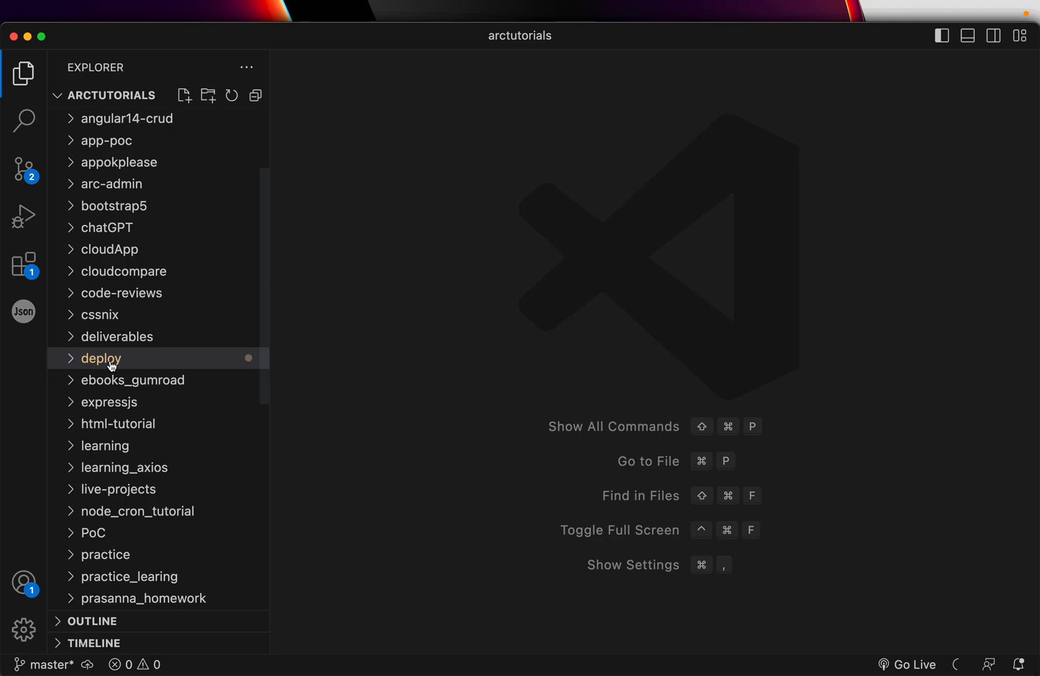
Expand the deploy folder, abandoning a first new-folder attempt.
{"action": "left_click", "coordinate": [102, 358]}
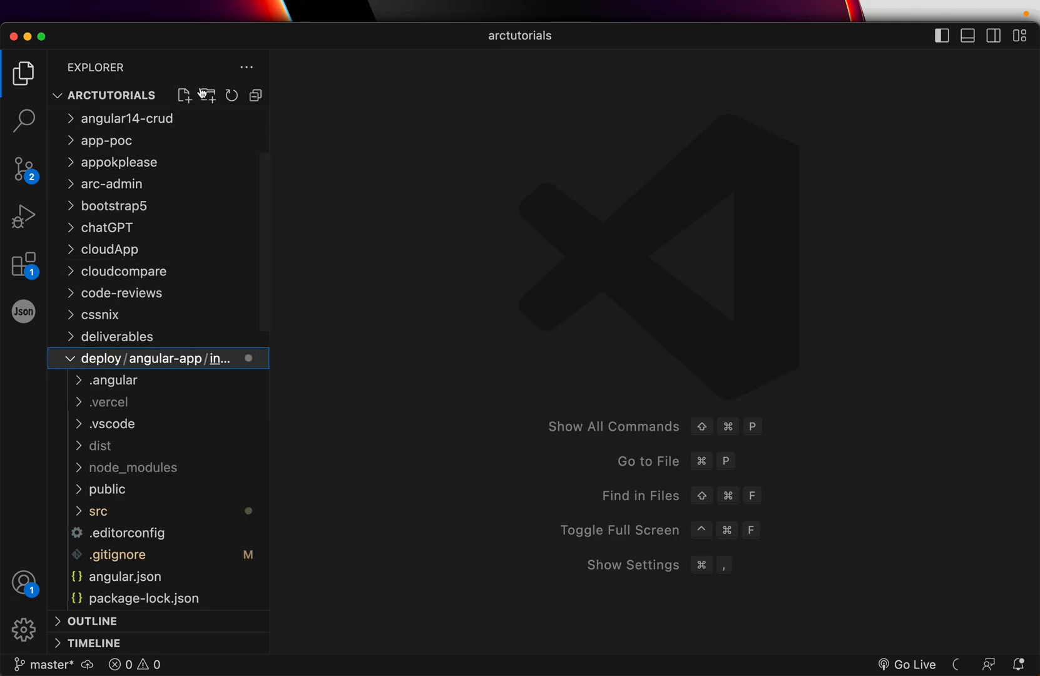
{"action": "left_click", "coordinate": [206, 93]}
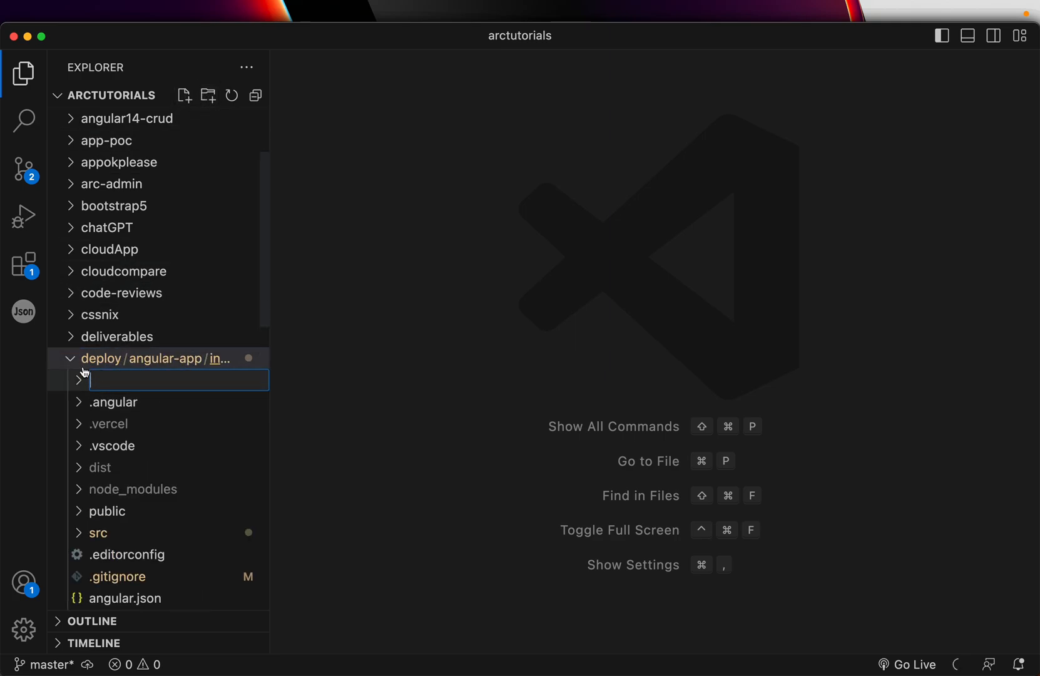
{"action": "left_click", "coordinate": [100, 358]}
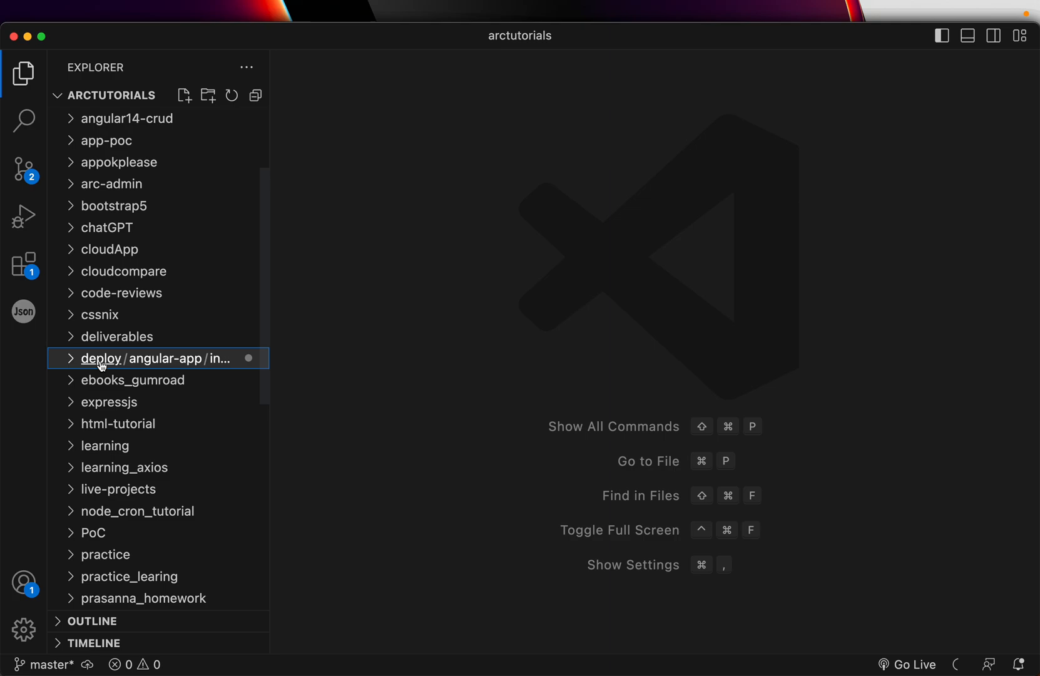
{"action": "left_click", "coordinate": [101, 358]}
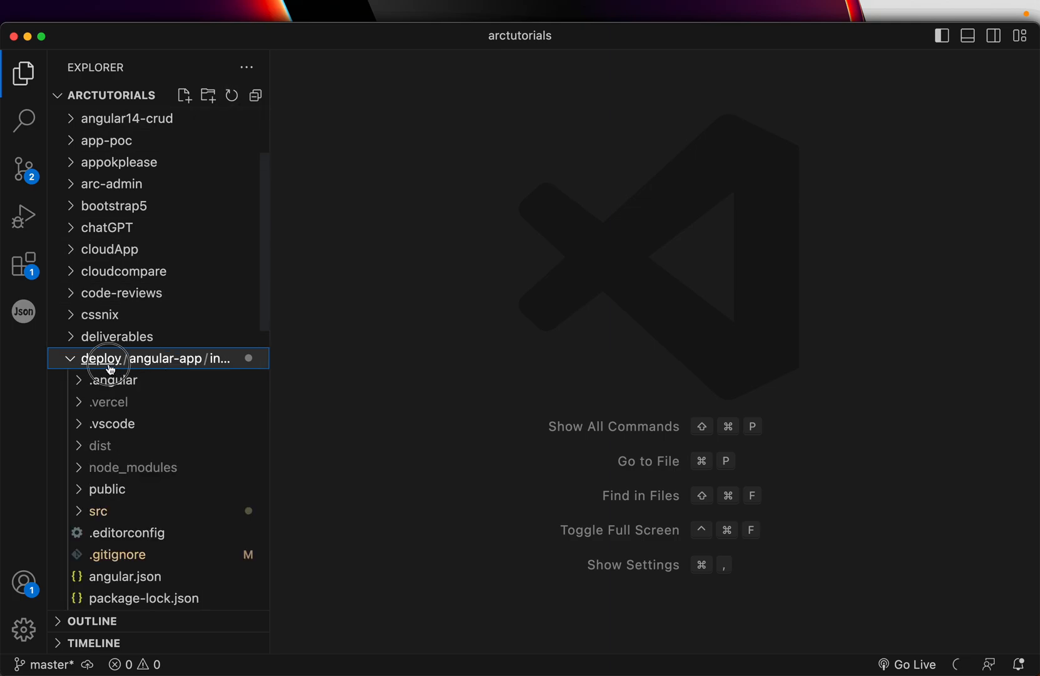
Create a react-app folder inside deploy and bring up its context actions.
{"action": "right_click", "coordinate": [102, 358]}
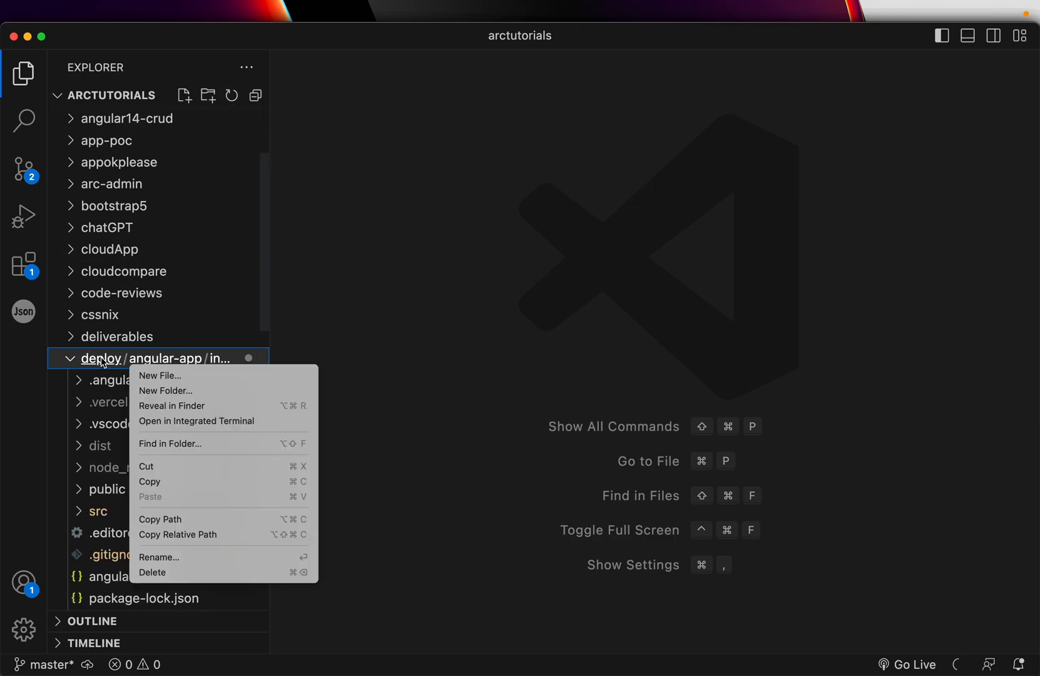
{"action": "left_click", "coordinate": [165, 391]}
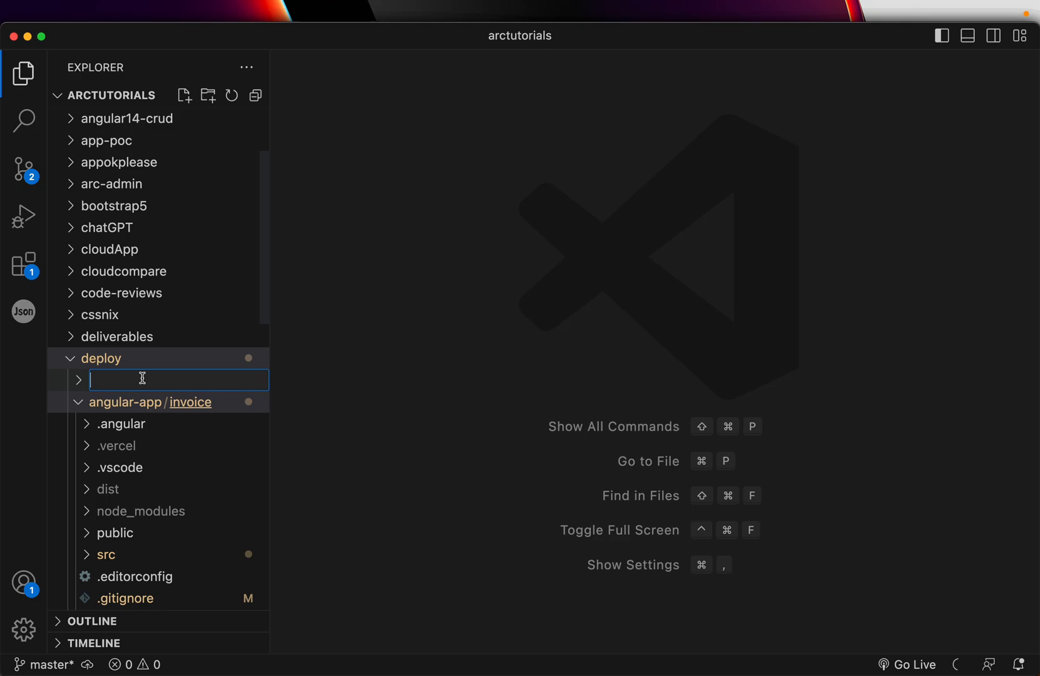
{"action": "type", "text": "react-"}
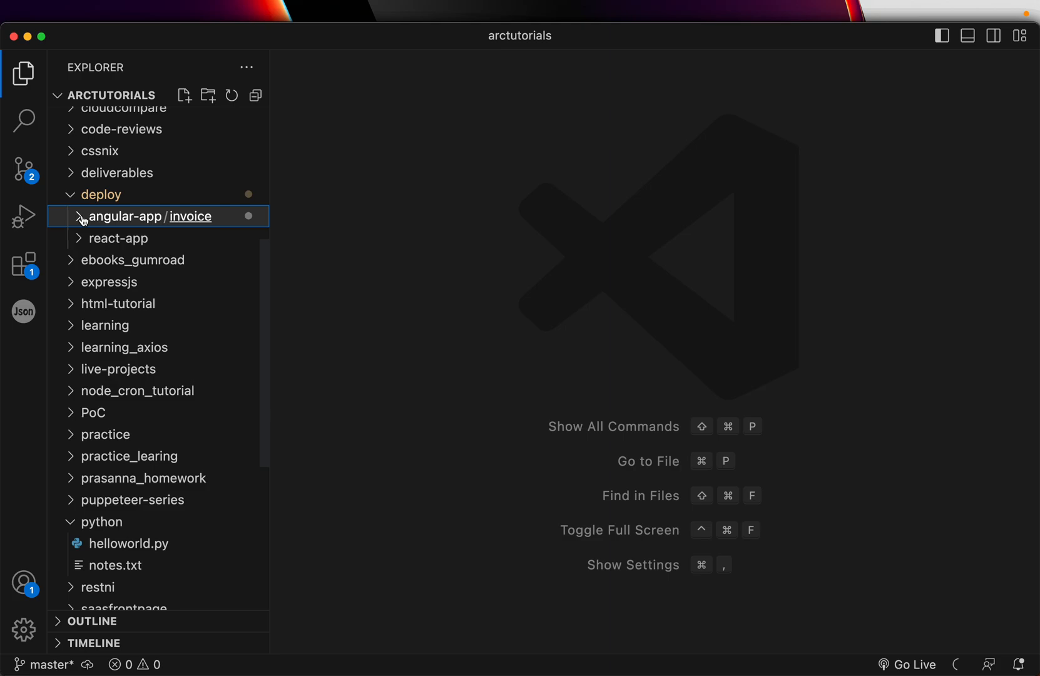
{"action": "left_click", "coordinate": [119, 238]}
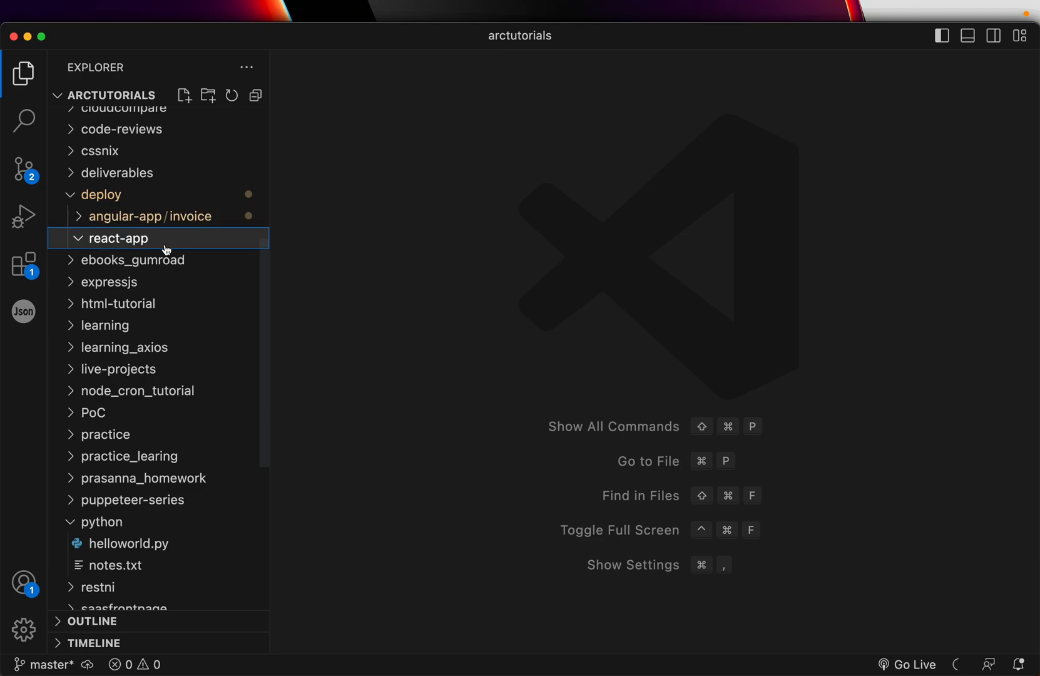
{"action": "right_click", "coordinate": [117, 237]}
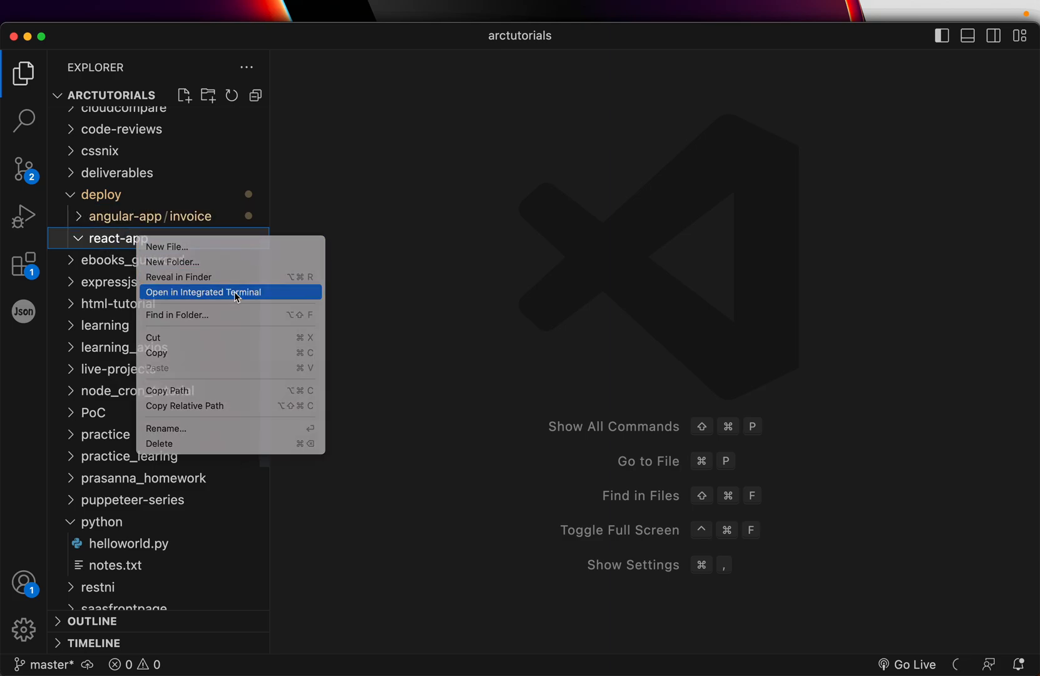
In a terminal at react-app, generate the project with npx create-react-app expense.
{"action": "left_click", "coordinate": [203, 291]}
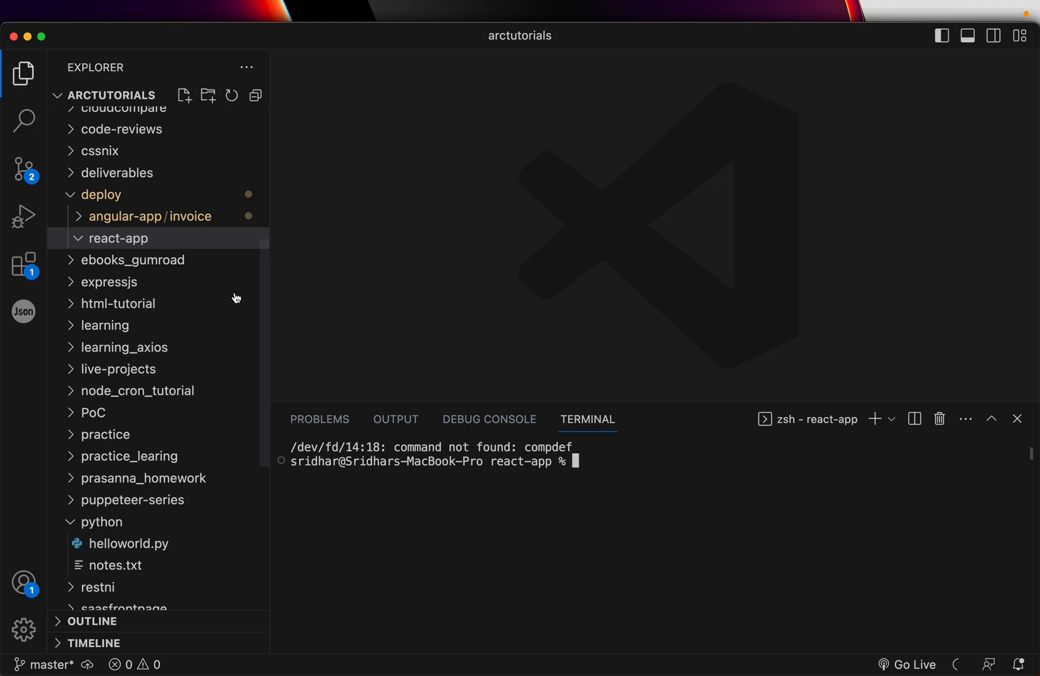
{"action": "type", "text": "npx c"}
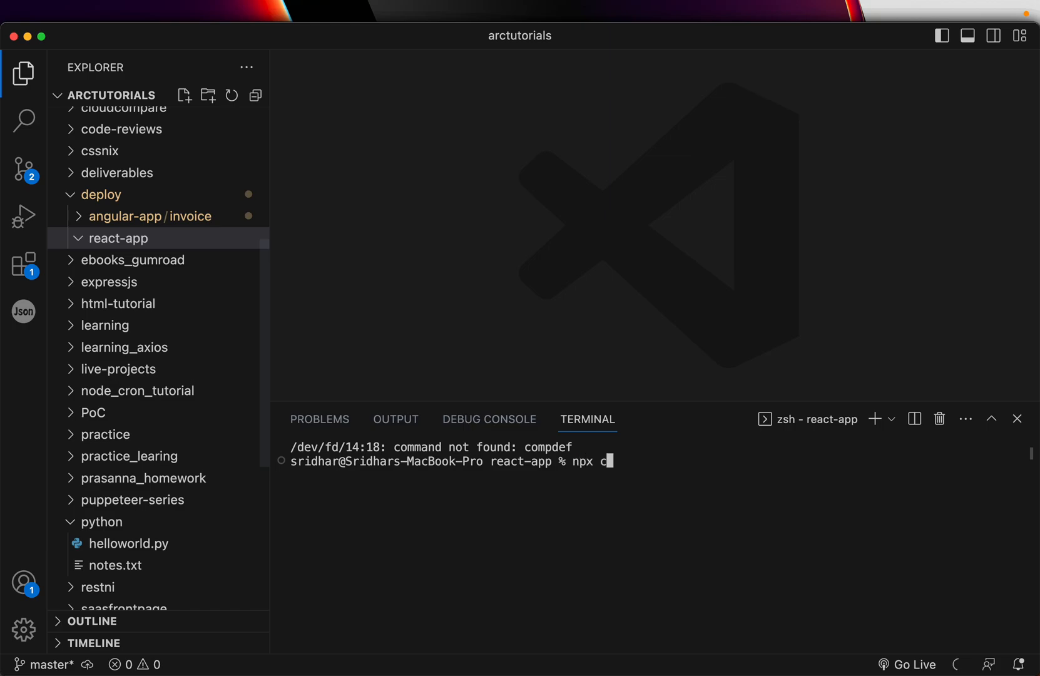
{"action": "type", "text": "reate-rea"}
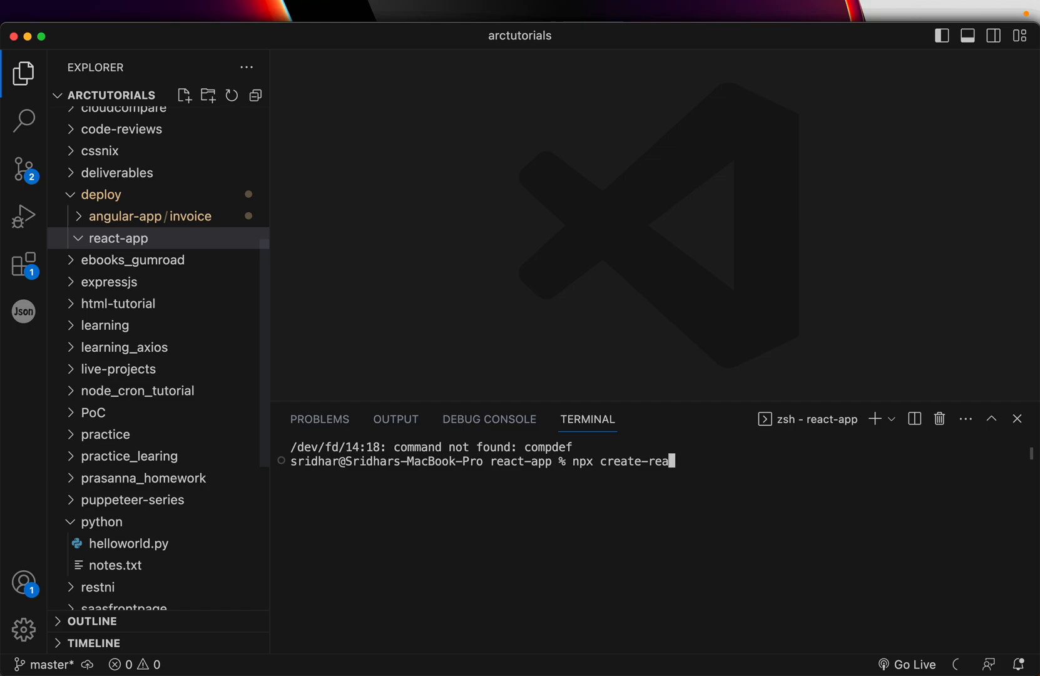
{"action": "type", "text": "ct-app"}
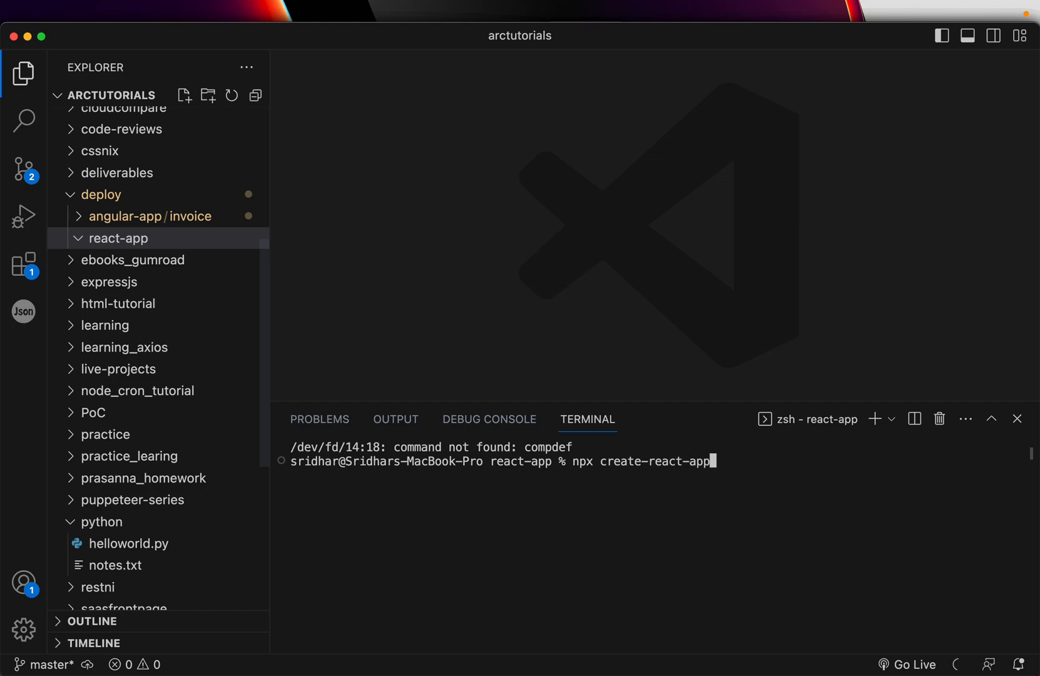
{"action": "type", "text": "ex"}
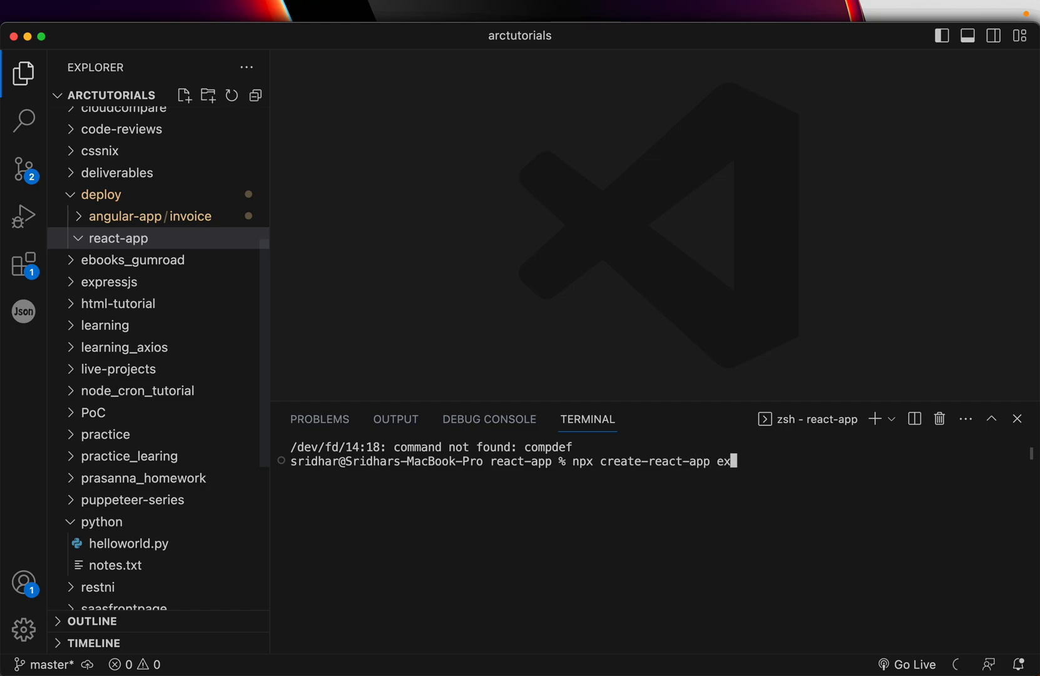
{"action": "type", "text": "pense"}
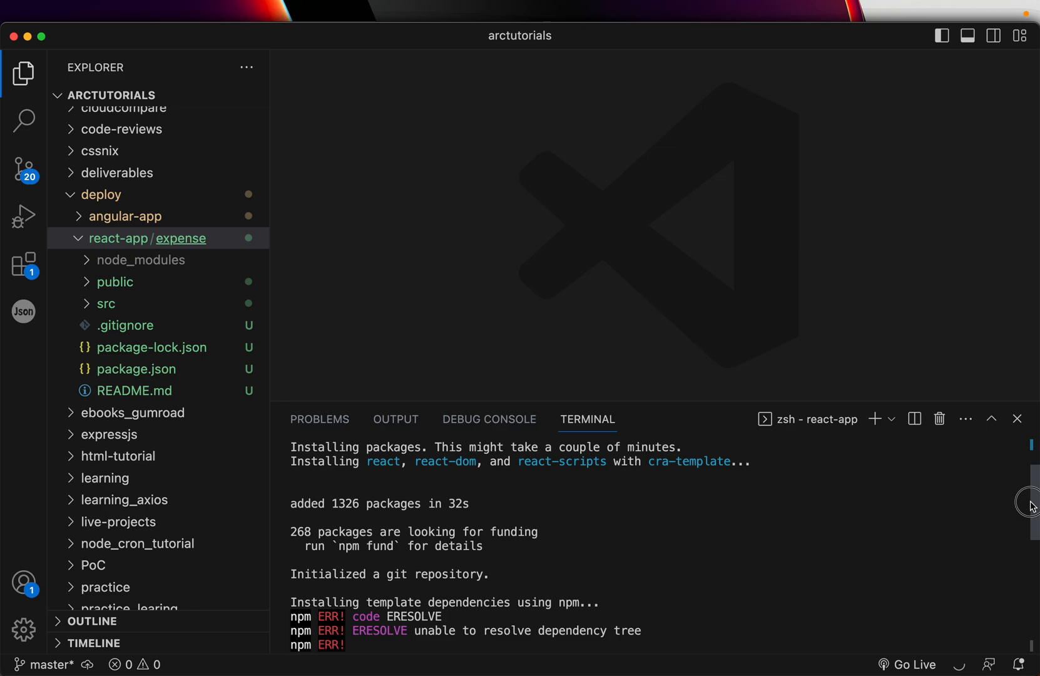
Clear the terminal, cd into expense and launch the dev server with npm start.
{"action": "type", "text": "cl"}
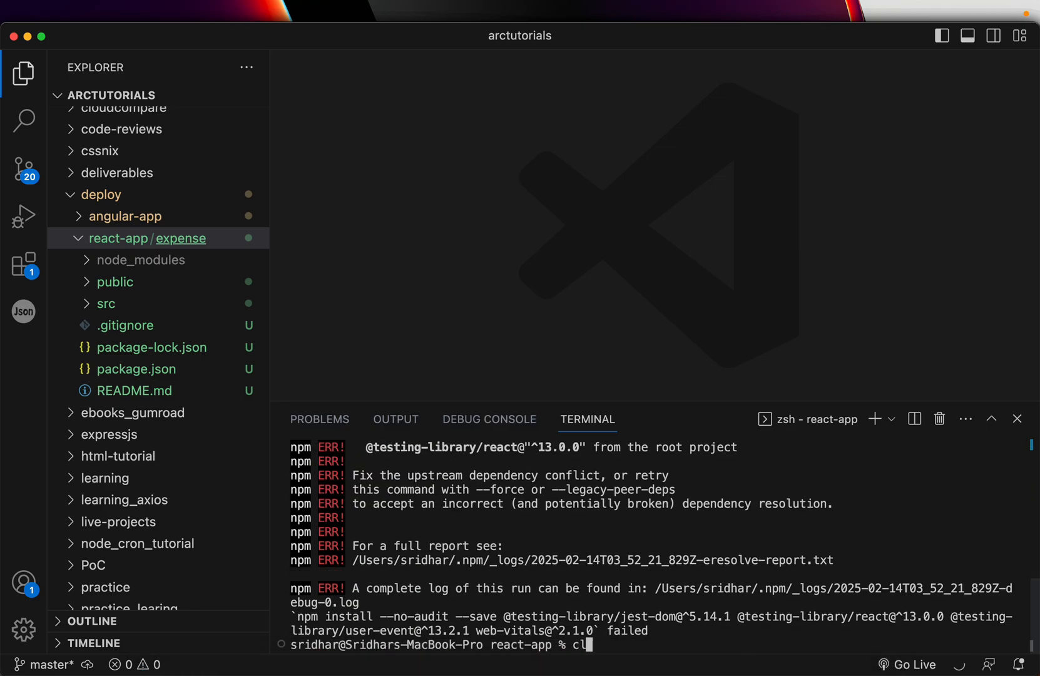
{"action": "key", "text": "Enter"}
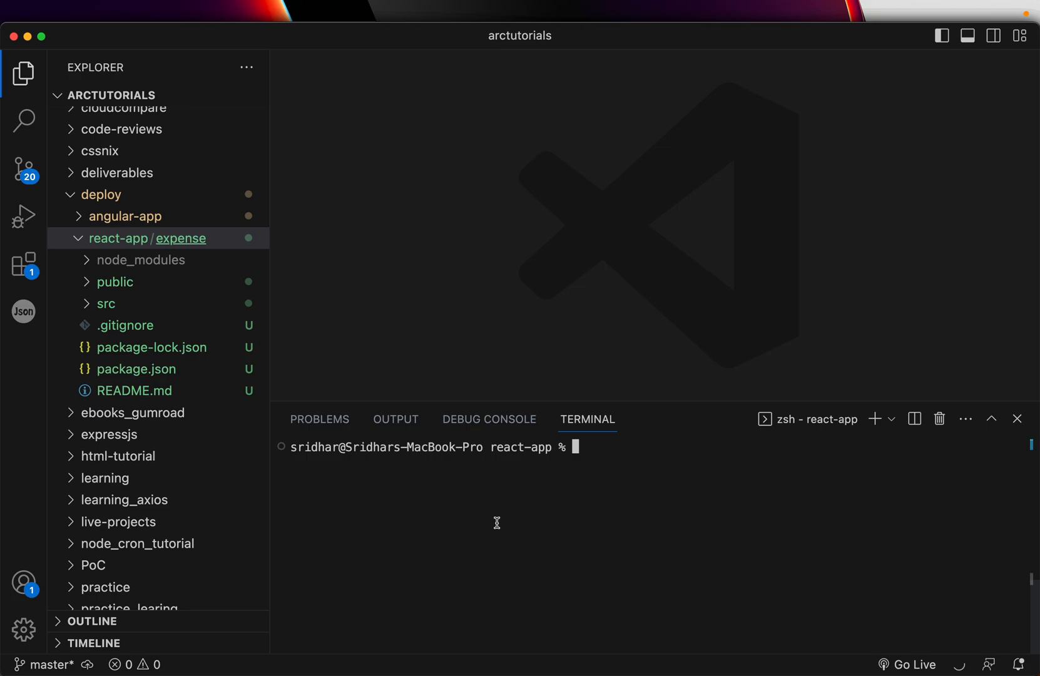
{"action": "type", "text": "npm start"}
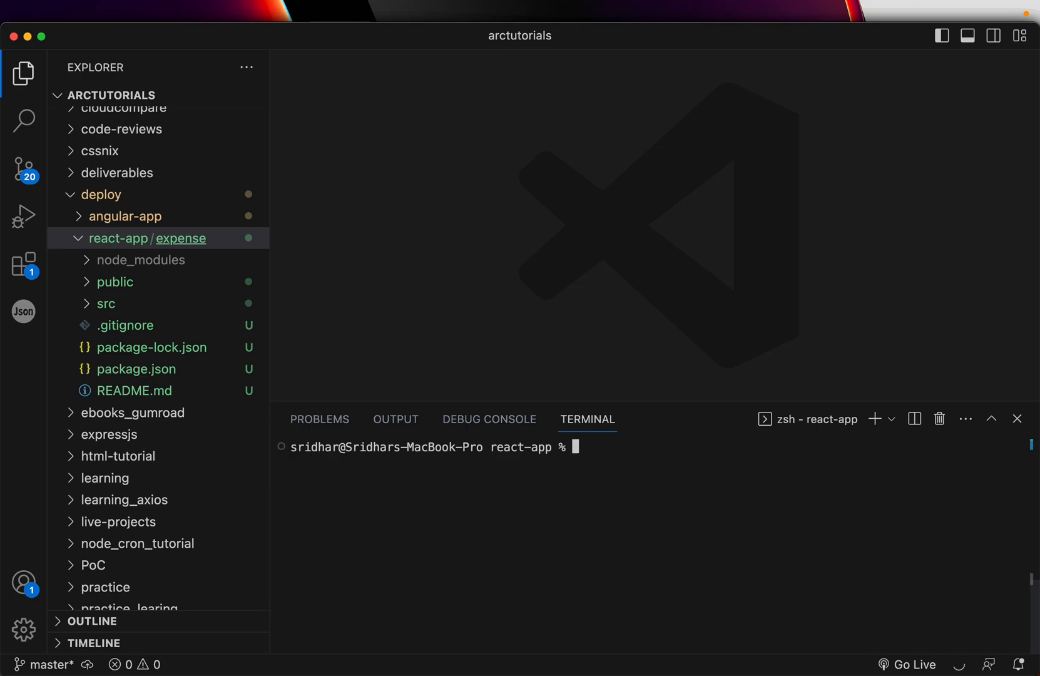
{"action": "type", "text": "cd expense/"}
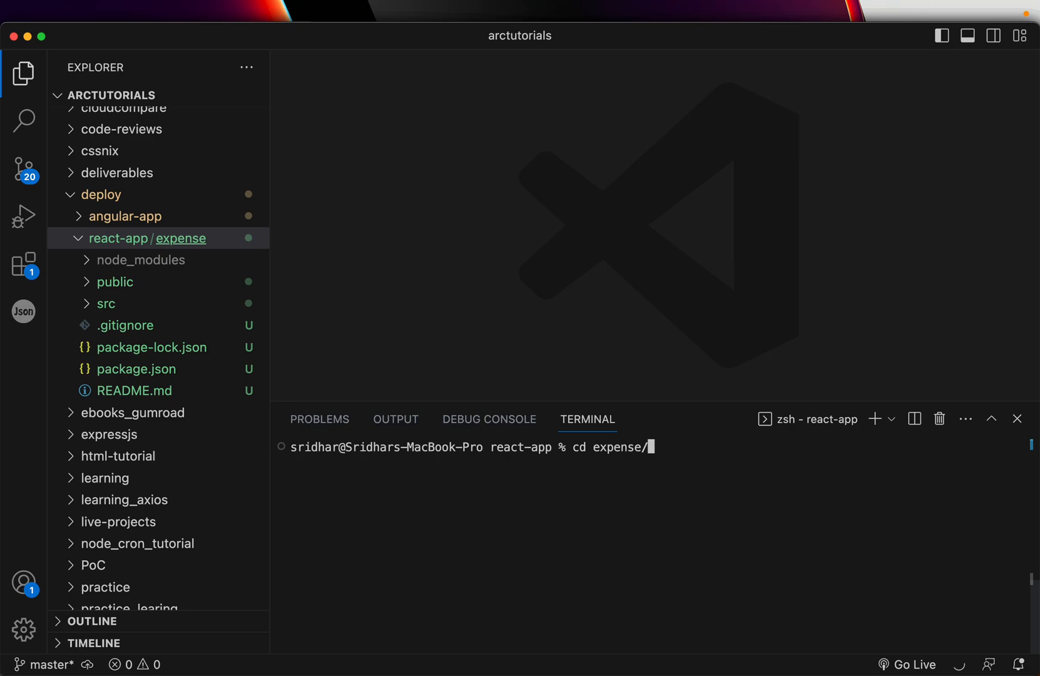
{"action": "type", "text": "npm"}
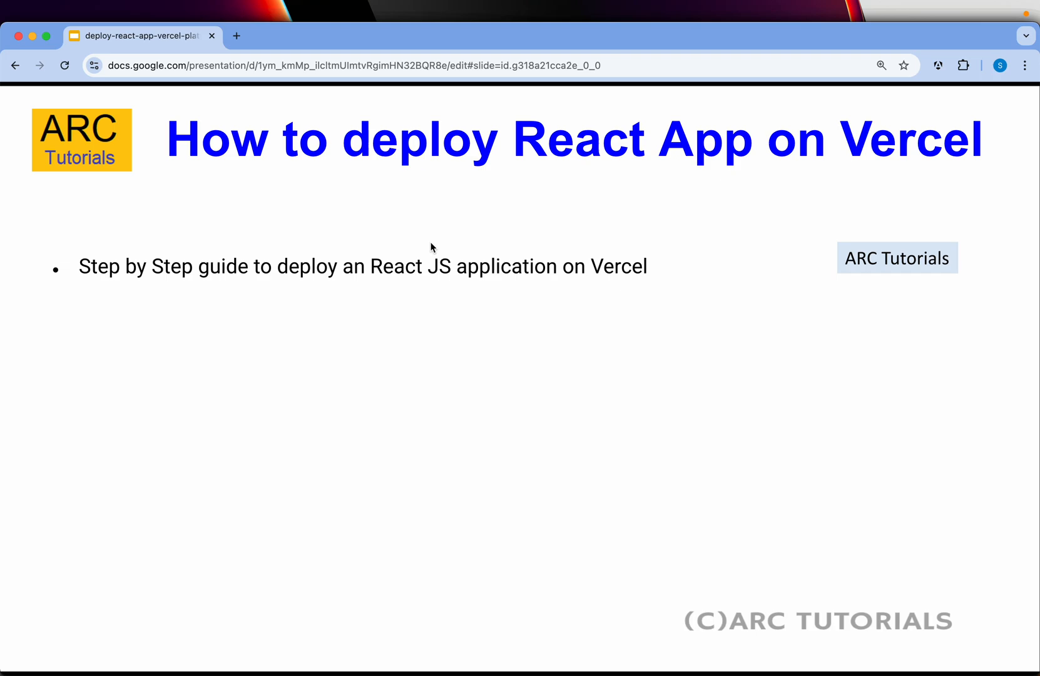
Load localhost:3000 in a new tab and select the missing web-vitals module name in the error.
{"action": "left_click", "coordinate": [236, 36]}
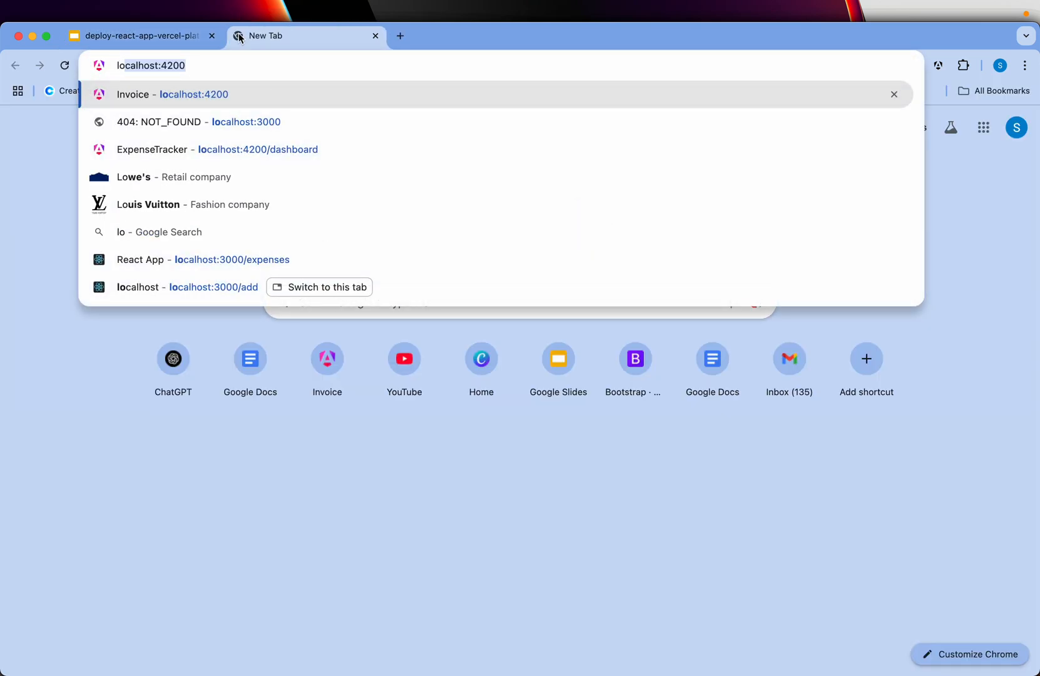
{"action": "type", "text": "localhost:3000"}
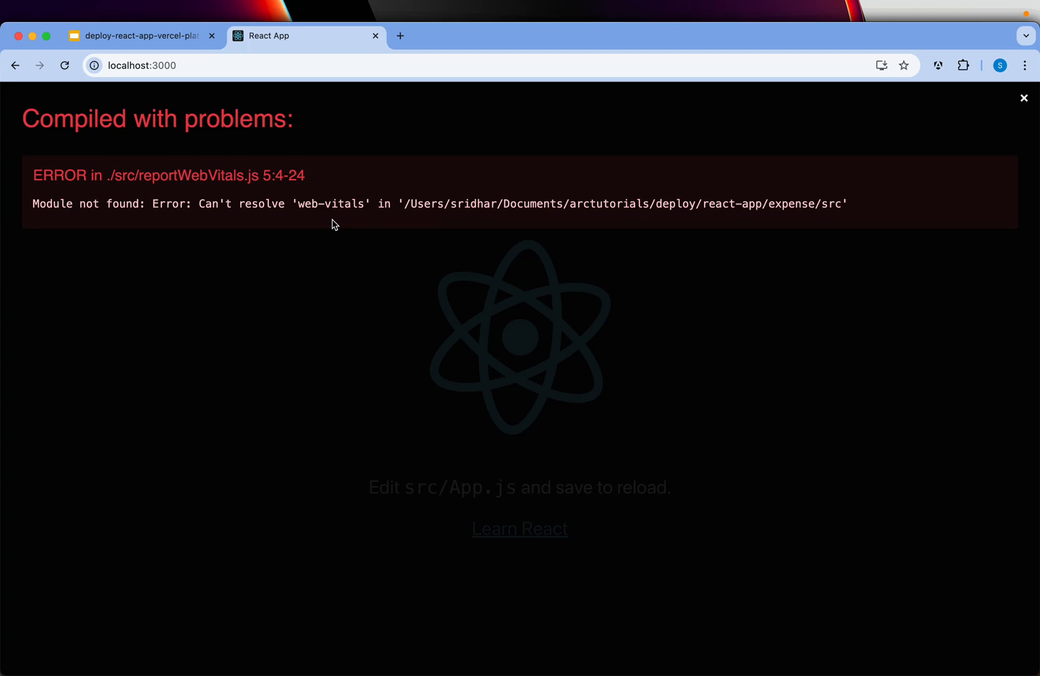
{"action": "double_click", "coordinate": [329, 204]}
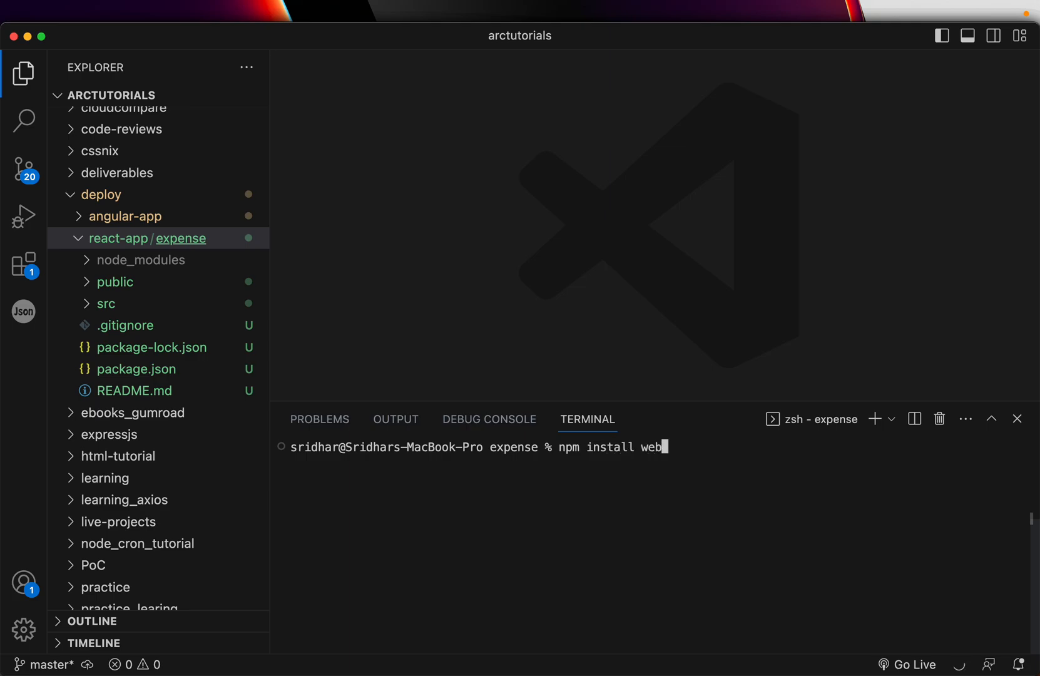
Install web-vitals with npm, clear the terminal and restart npm start.
{"action": "type", "text": "-vitals"}
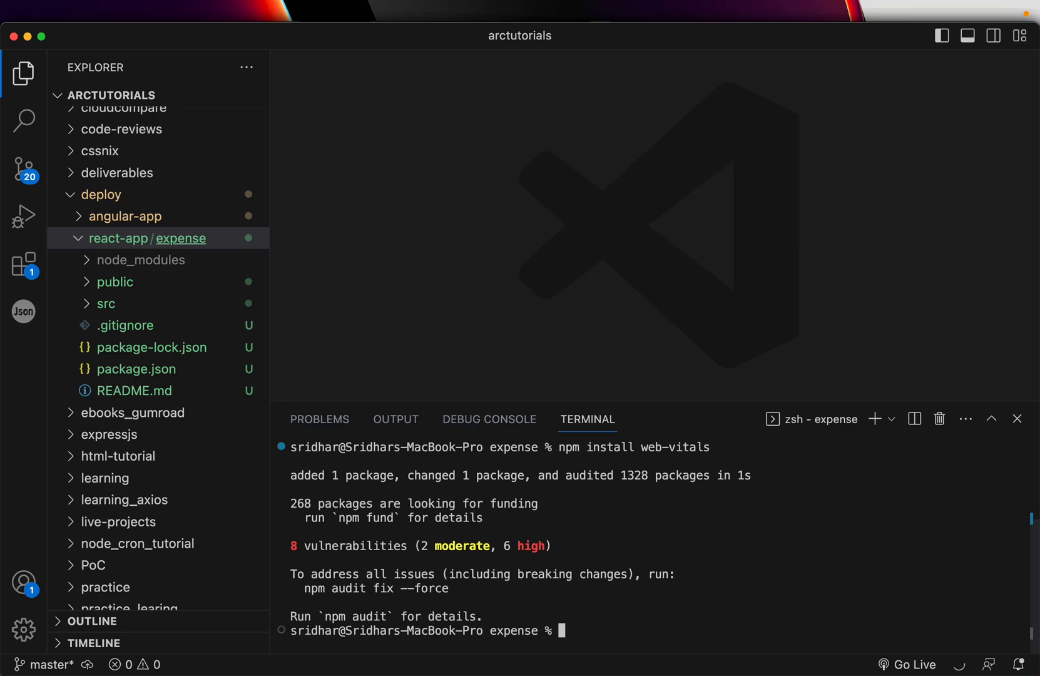
{"action": "type", "text": "clear"}
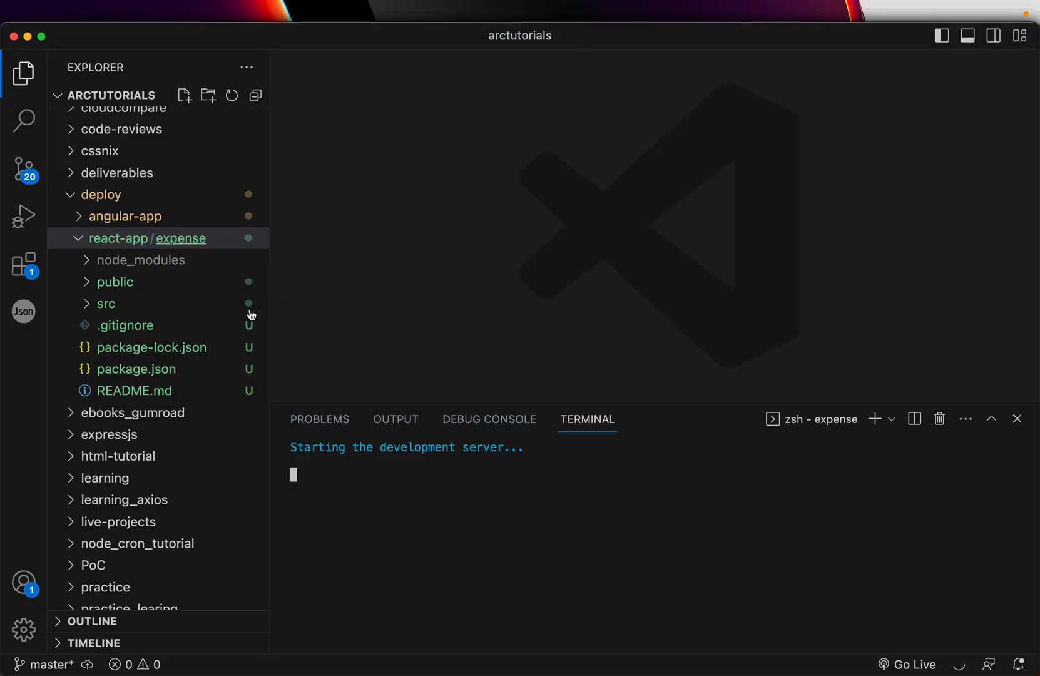
In src/App.js replace the logo, paragraph and link with 'Learn to deploy react app to Vercel' and save.
{"action": "left_click", "coordinate": [105, 303]}
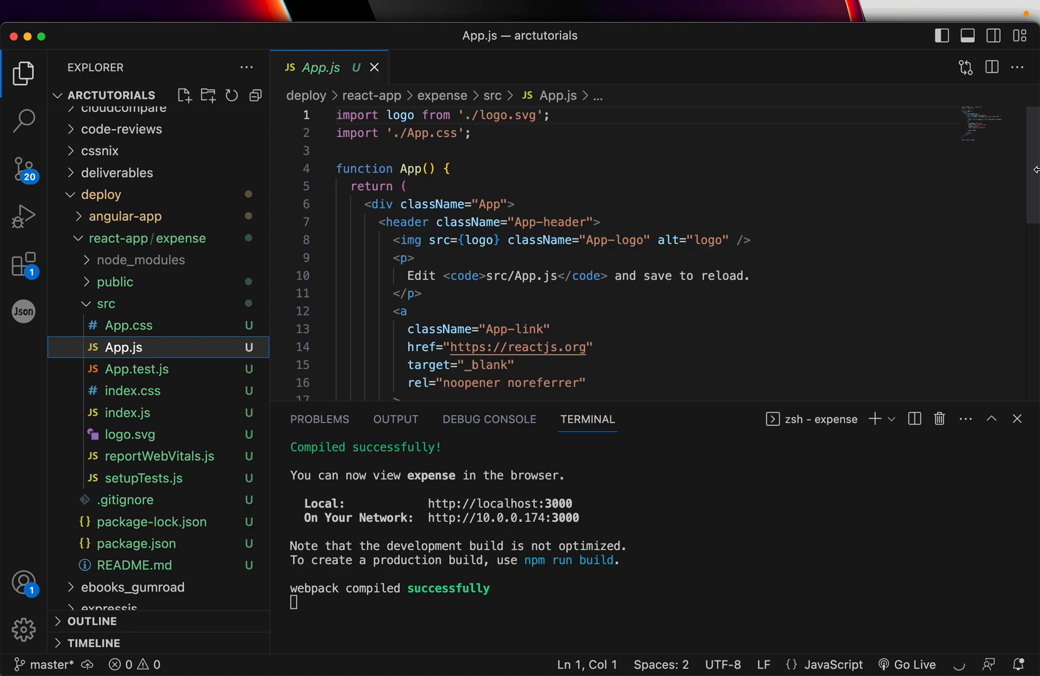
{"action": "scroll", "scroll_direction": "down", "scroll_amount": 3}
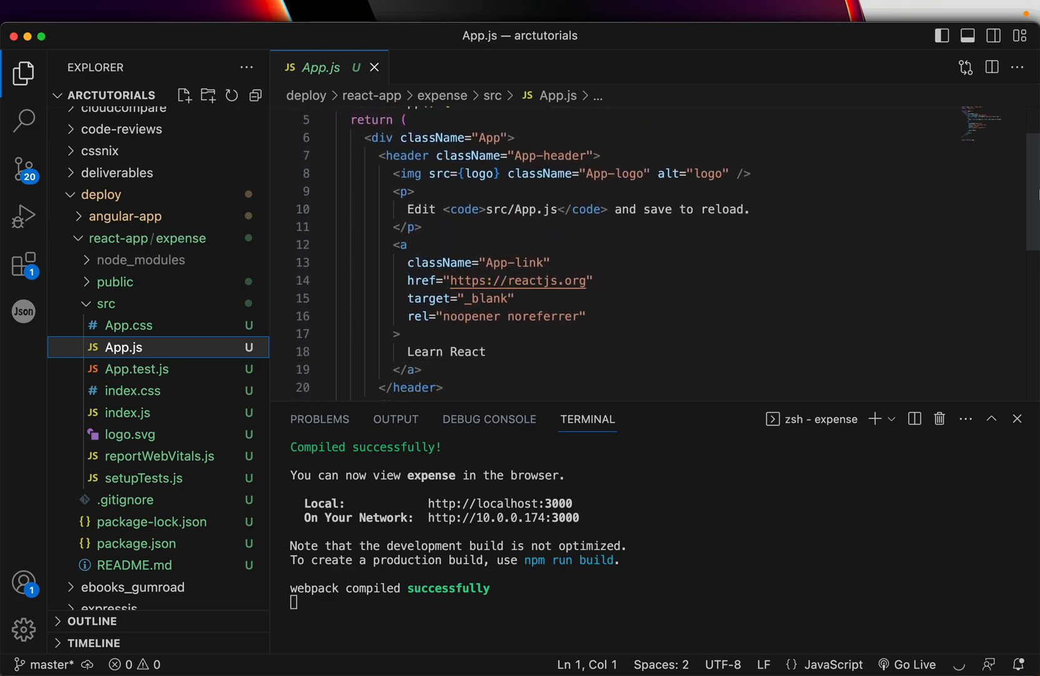
{"action": "left_click_drag", "start_coordinate": [393, 173], "coordinate": [398, 335]}
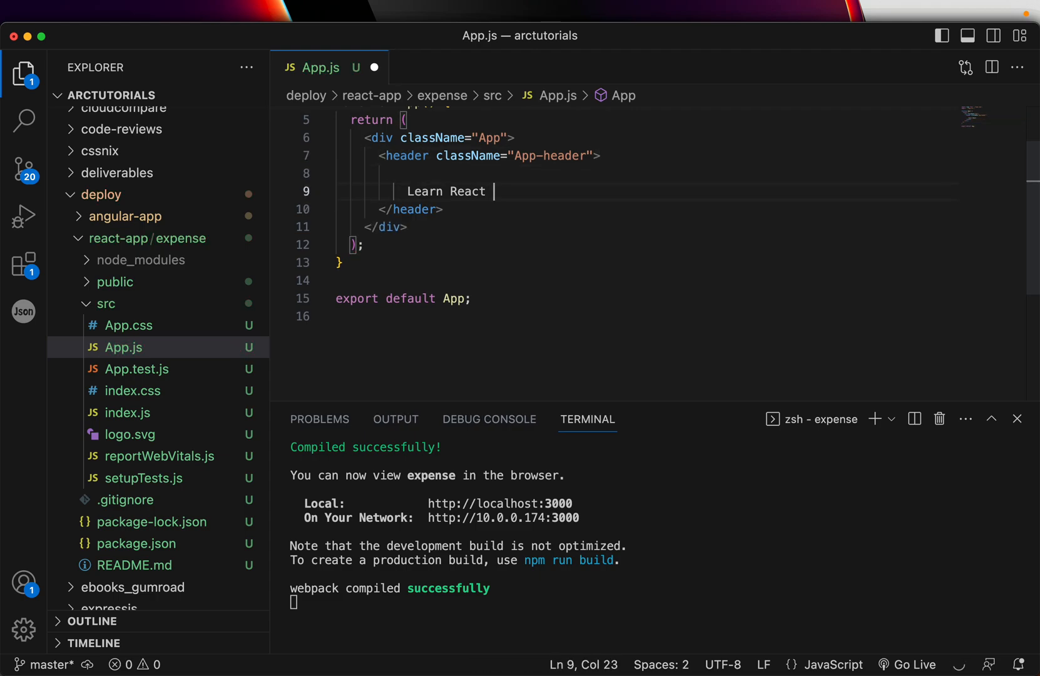
{"action": "key", "text": "Backspace"}
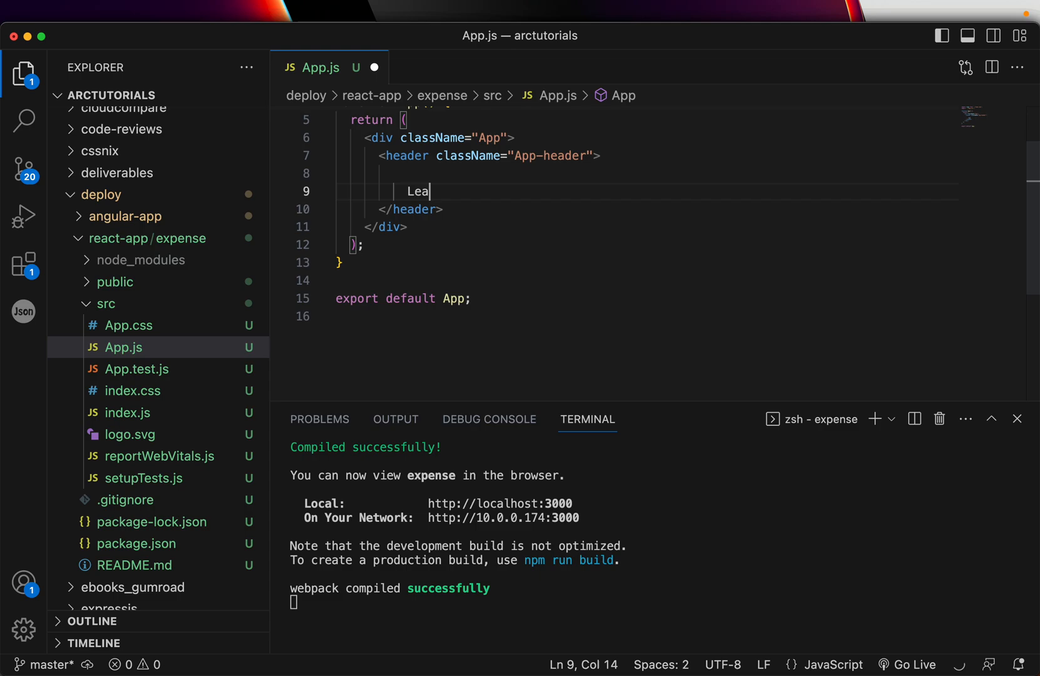
{"action": "type", "text": "rn to deploy"}
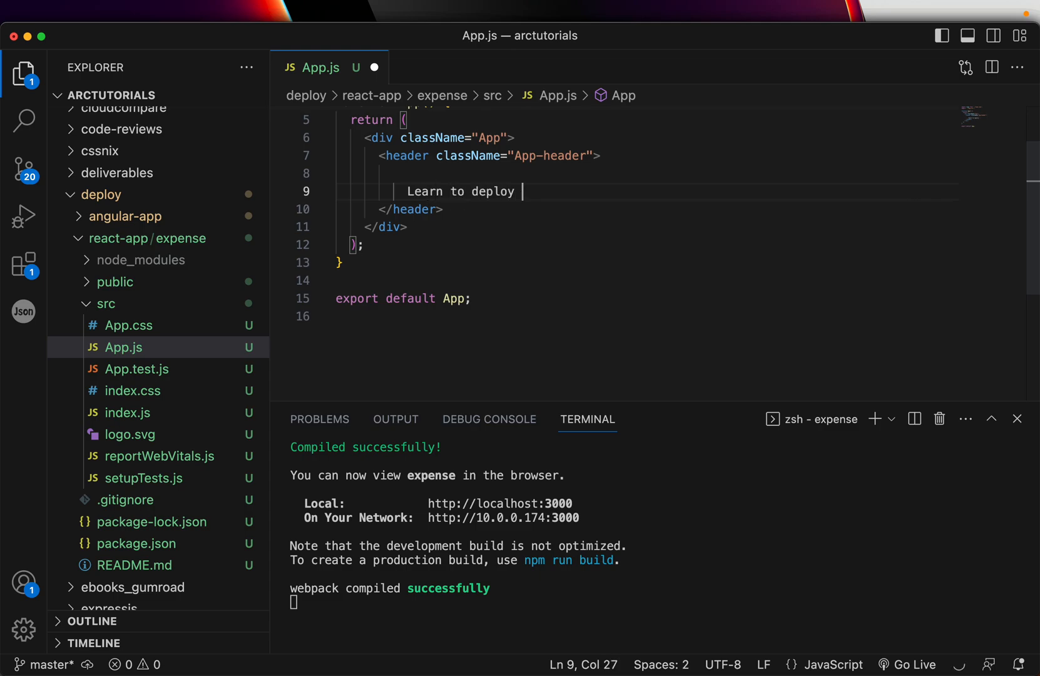
{"action": "type", "text": "react app to Ver"}
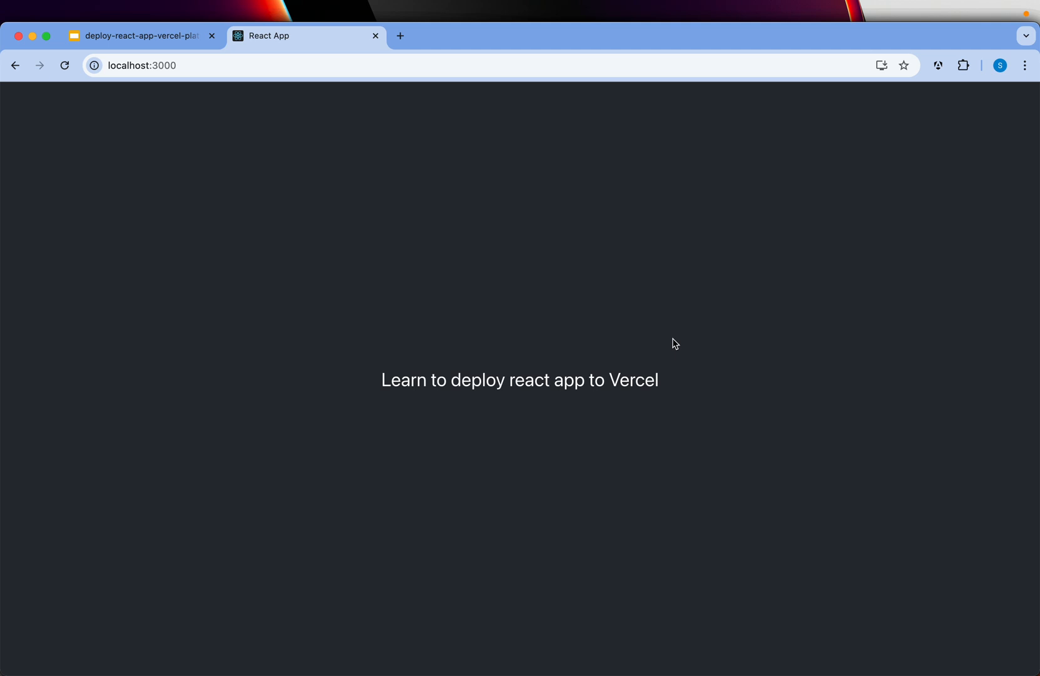
{"action": "mouse_move", "coordinate": [721, 409]}
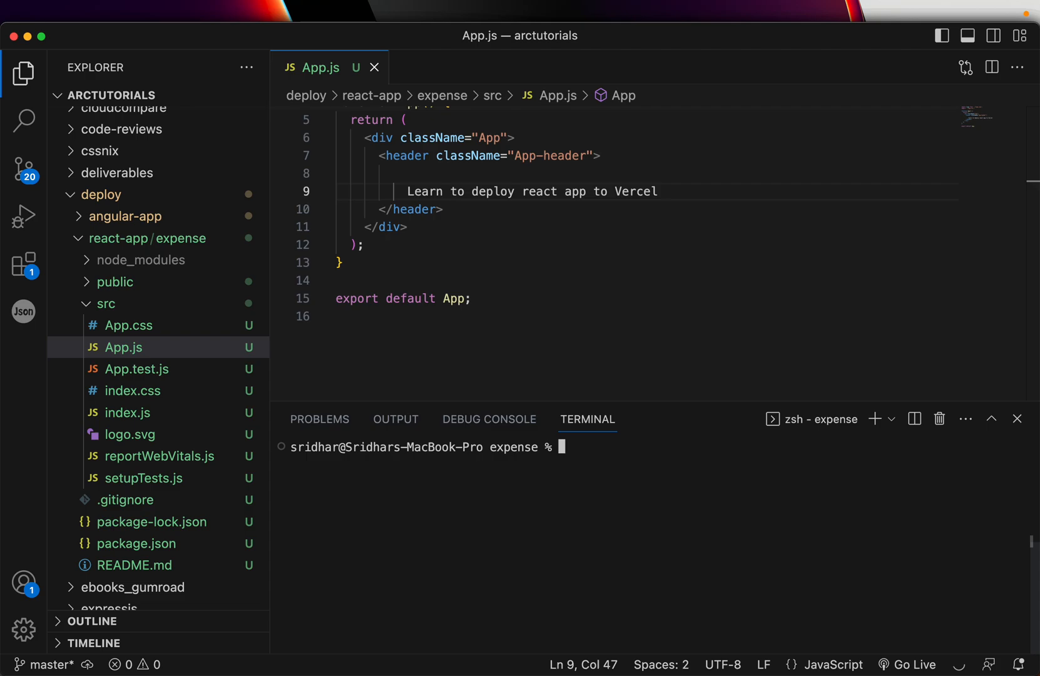
Run npm run build and inspect the generated build folder in the Explorer.
{"action": "type", "text": "npm run build"}
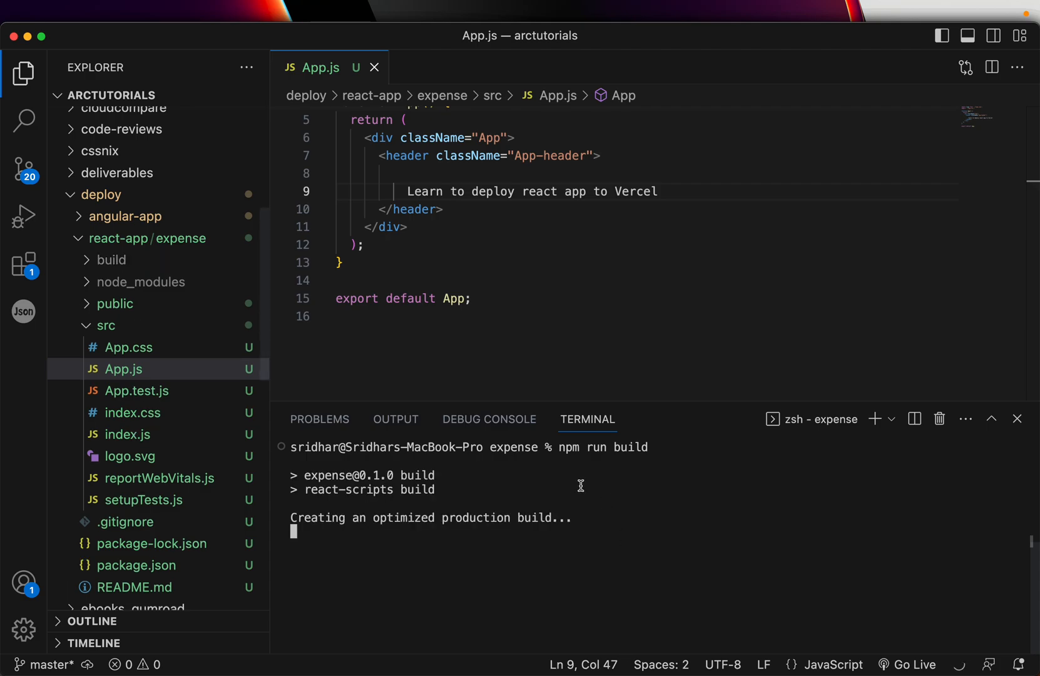
{"action": "left_click", "coordinate": [113, 259]}
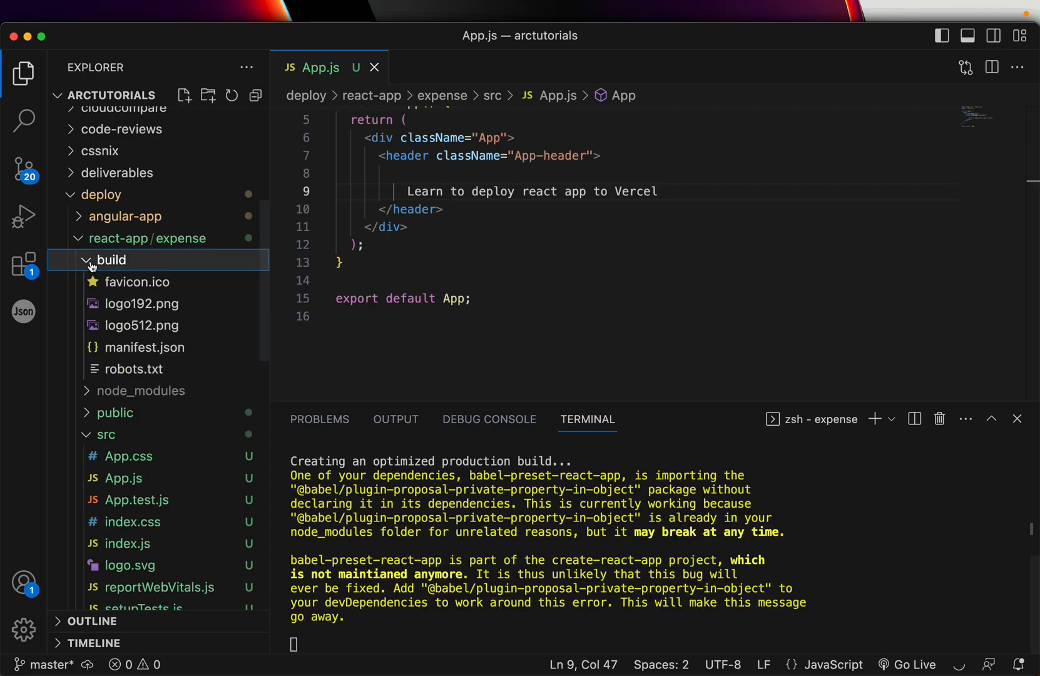
{"action": "left_click", "coordinate": [111, 259]}
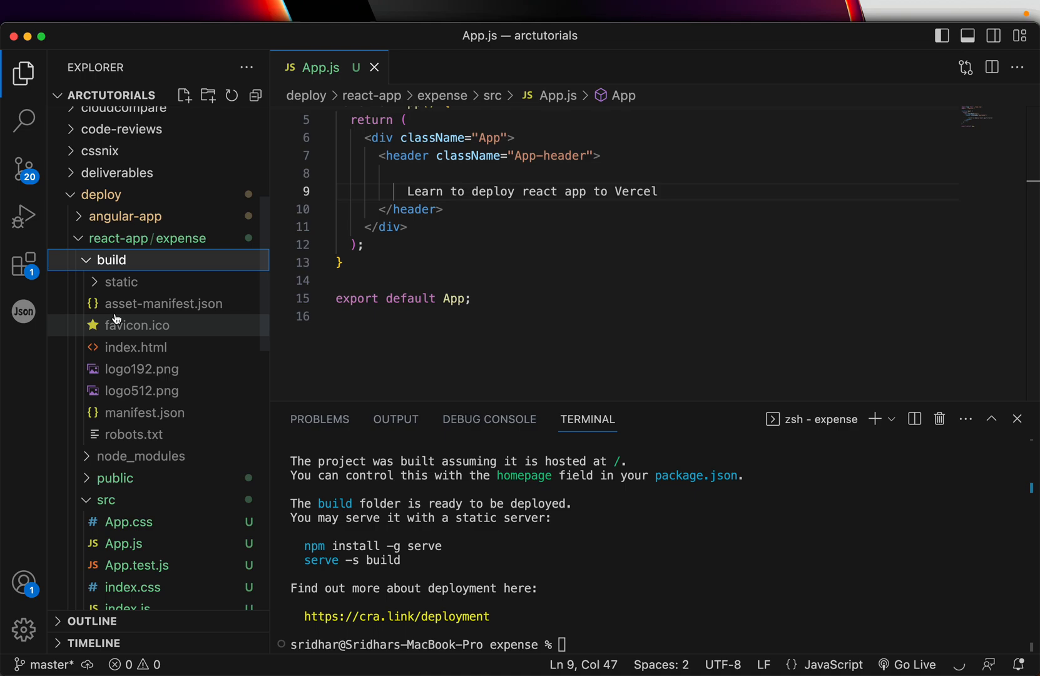
{"action": "left_click", "coordinate": [112, 259]}
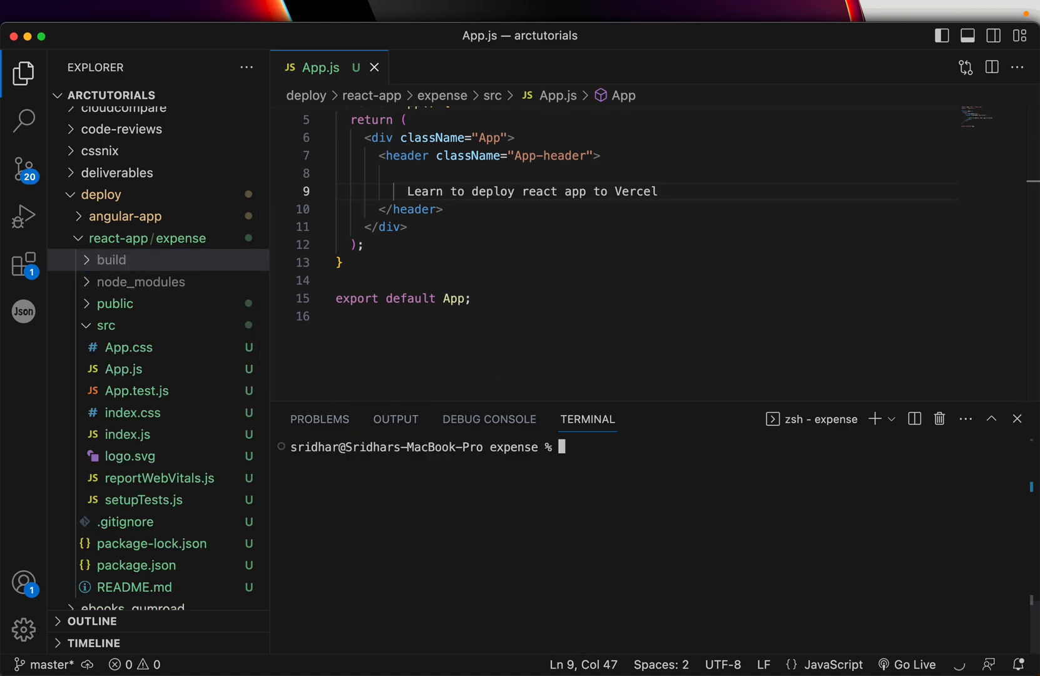
Install the Vercel CLI globally with npm install -g vercel, then clear the terminal.
{"action": "type", "text": "npm"}
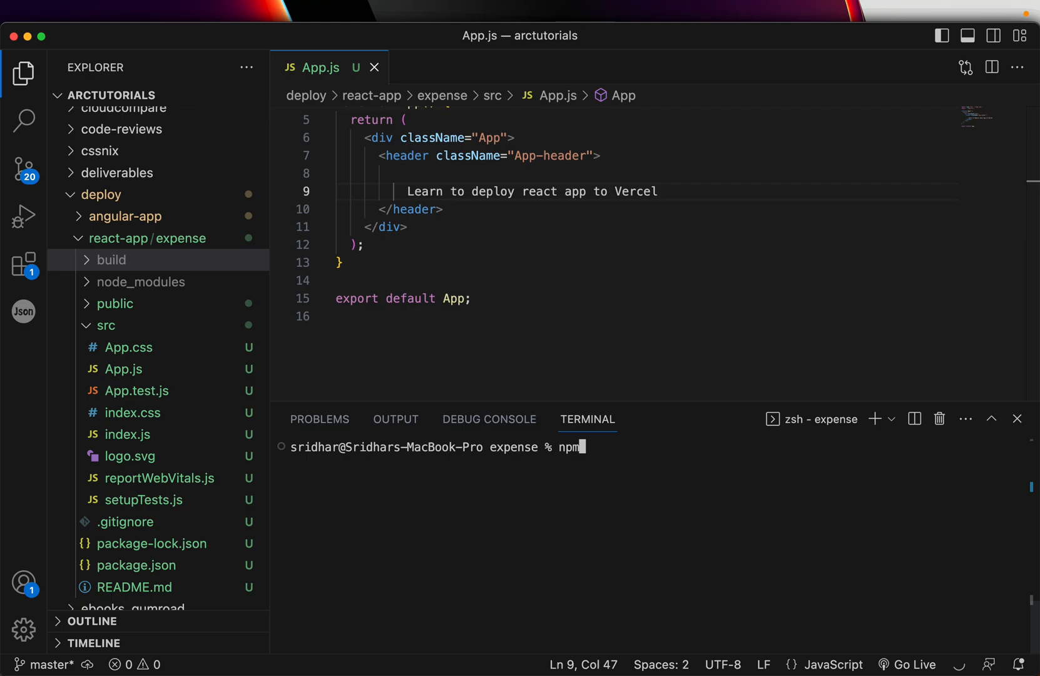
{"action": "type", "text": "\" \""}
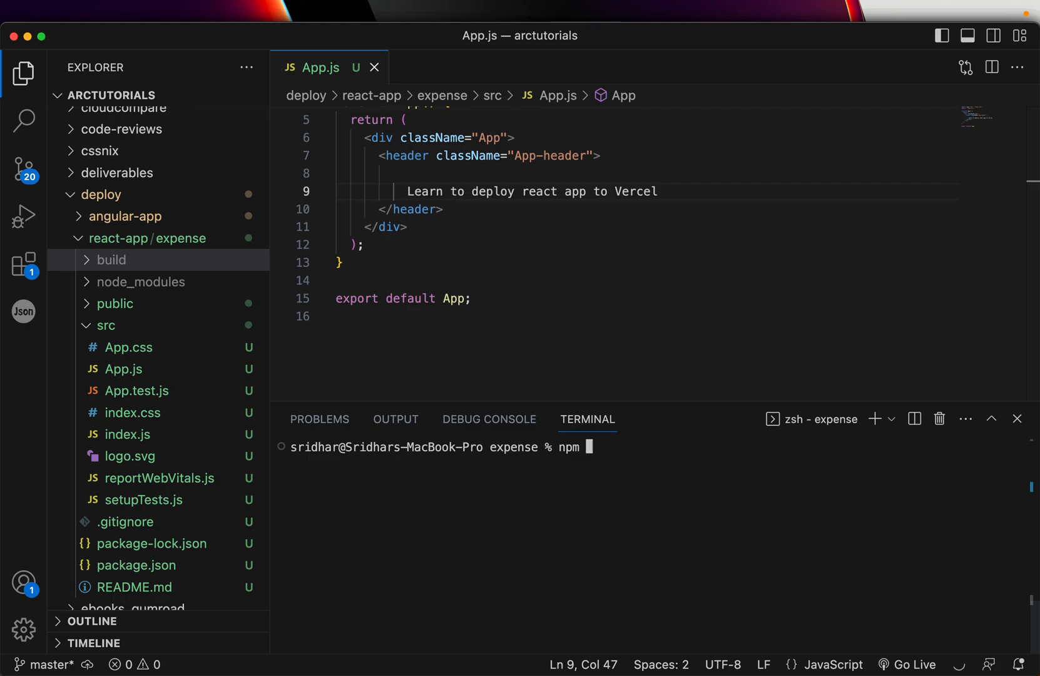
{"action": "type", "text": "install -g"}
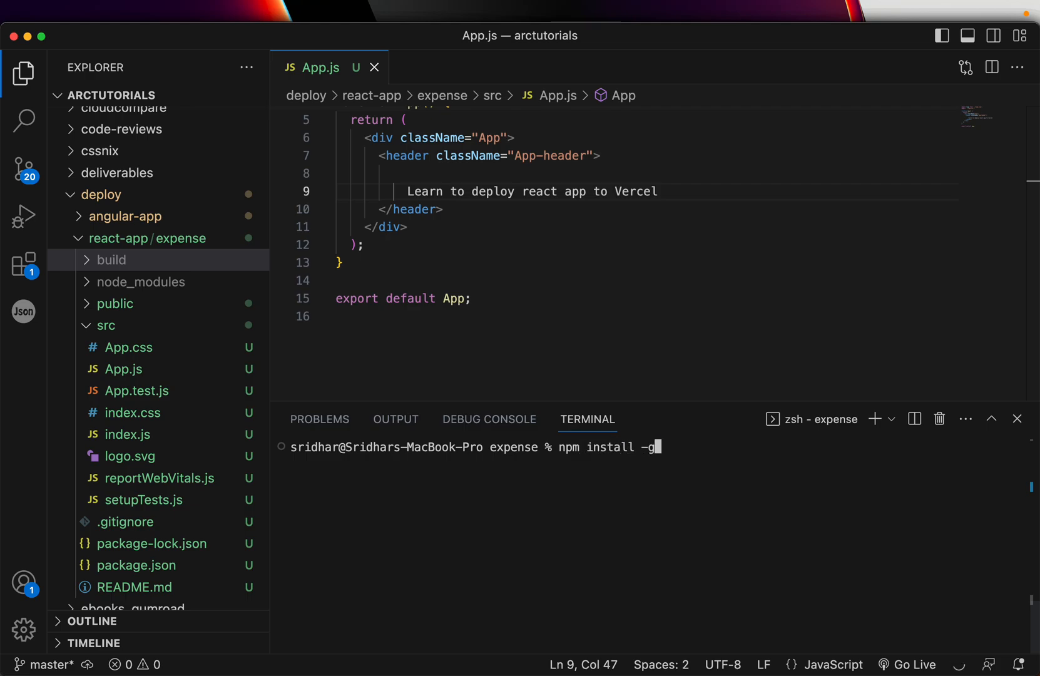
{"action": "type", "text": "vercel"}
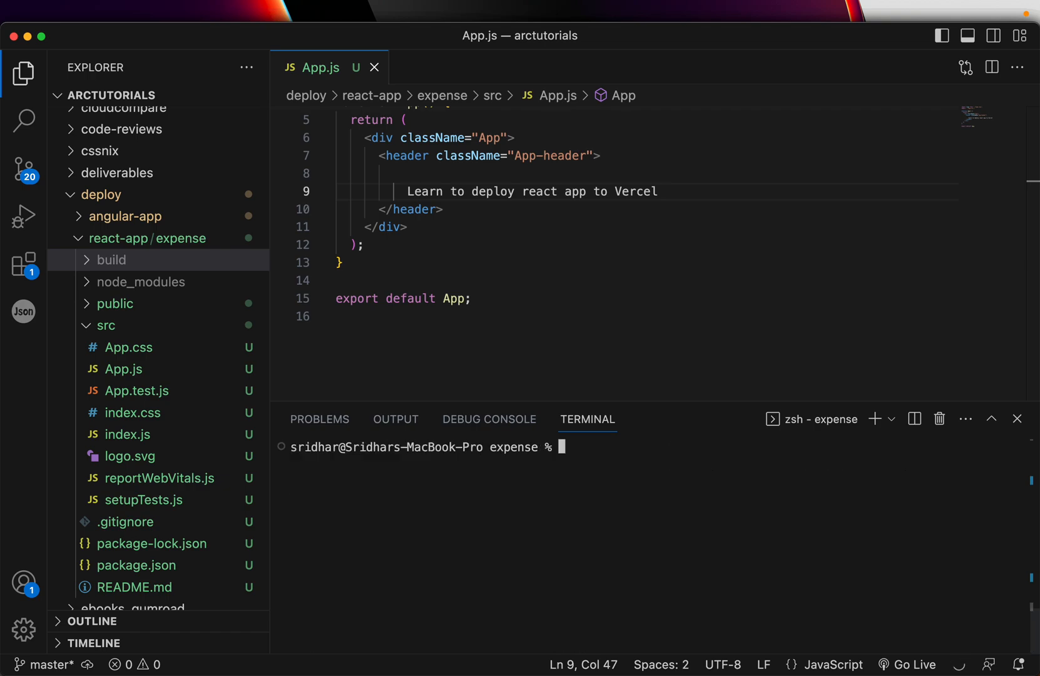
{"action": "type", "text": "verc"}
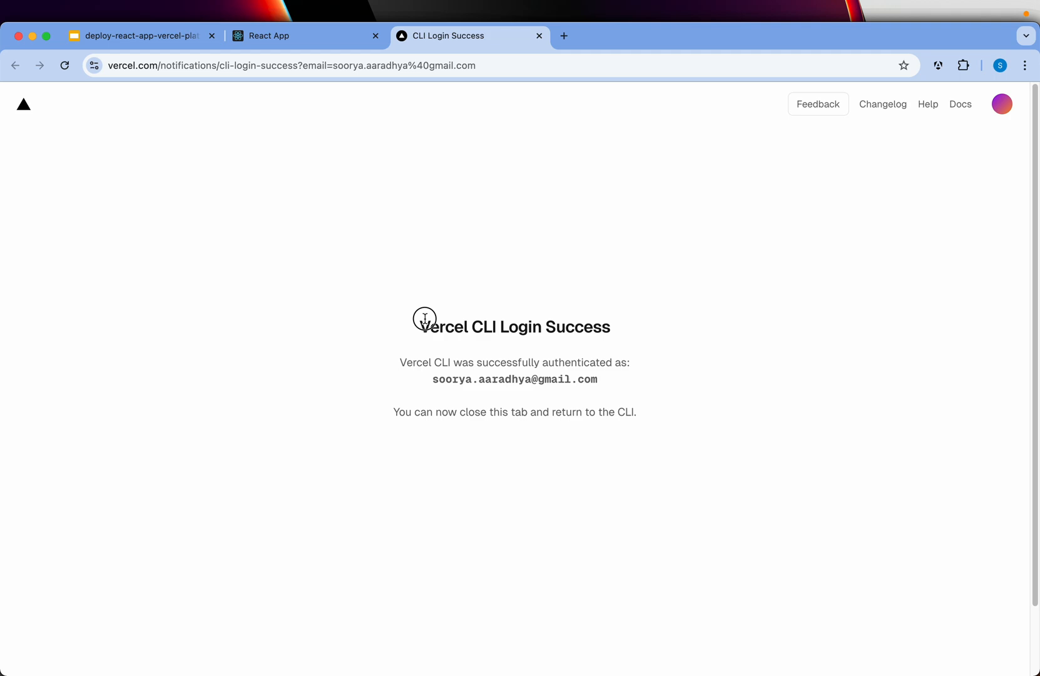
{"action": "mouse_move", "coordinate": [574, 373]}
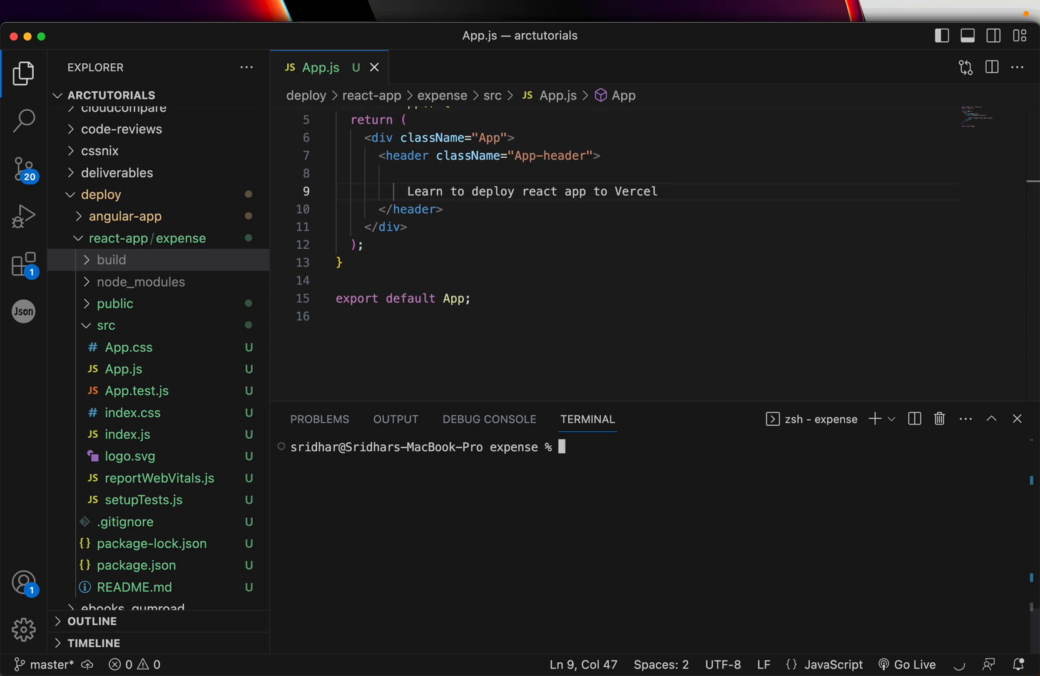
Run vercel: confirm setup, default scope, no linking, name expense-react-app, directory ./.
{"action": "type", "text": "vercel"}
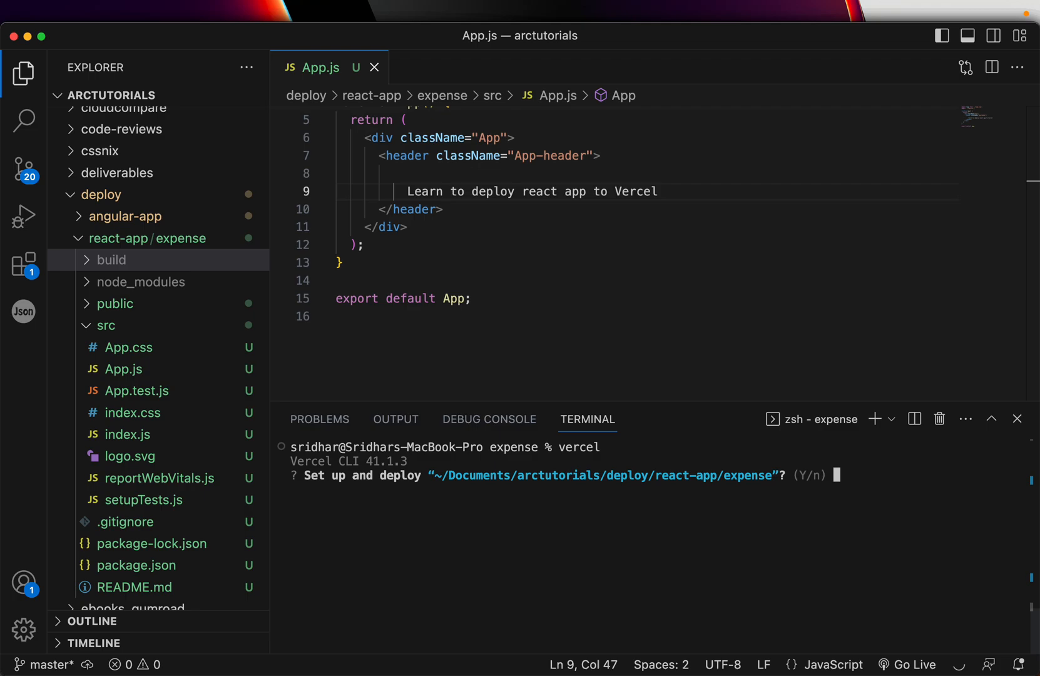
{"action": "type", "text": "yes"}
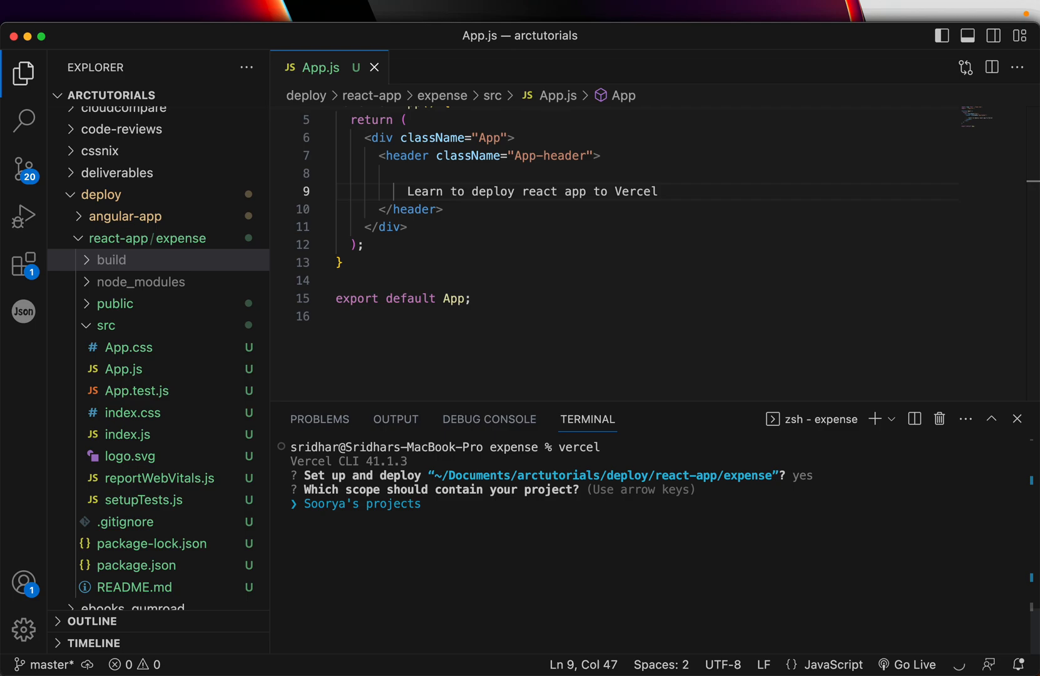
{"action": "key", "text": "enter"}
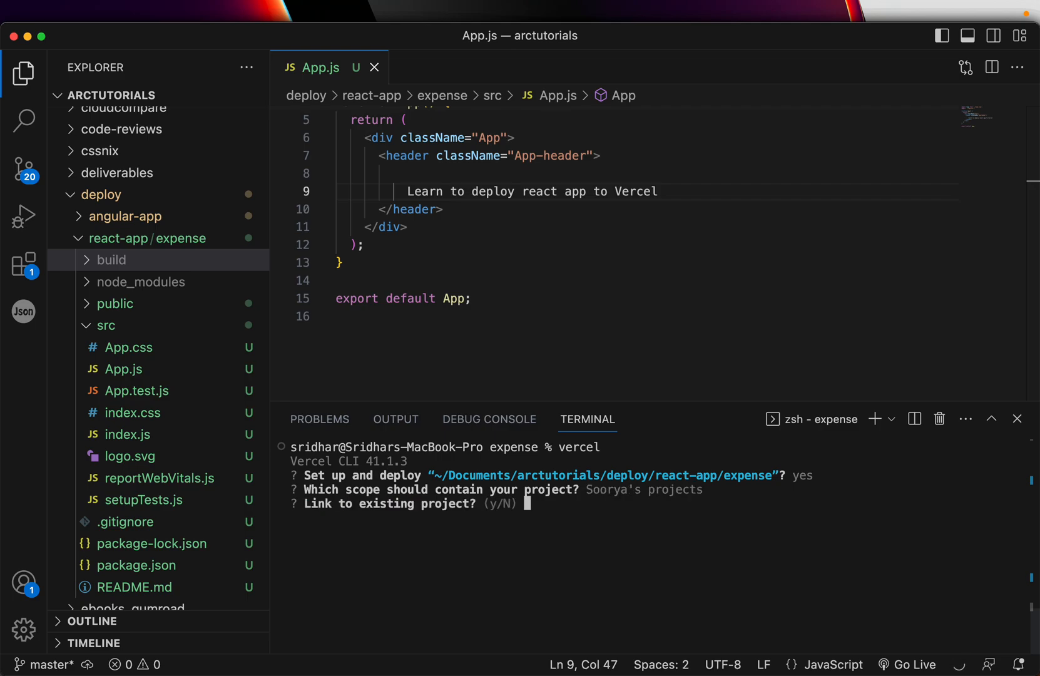
{"action": "mouse_move", "coordinate": [524, 603]}
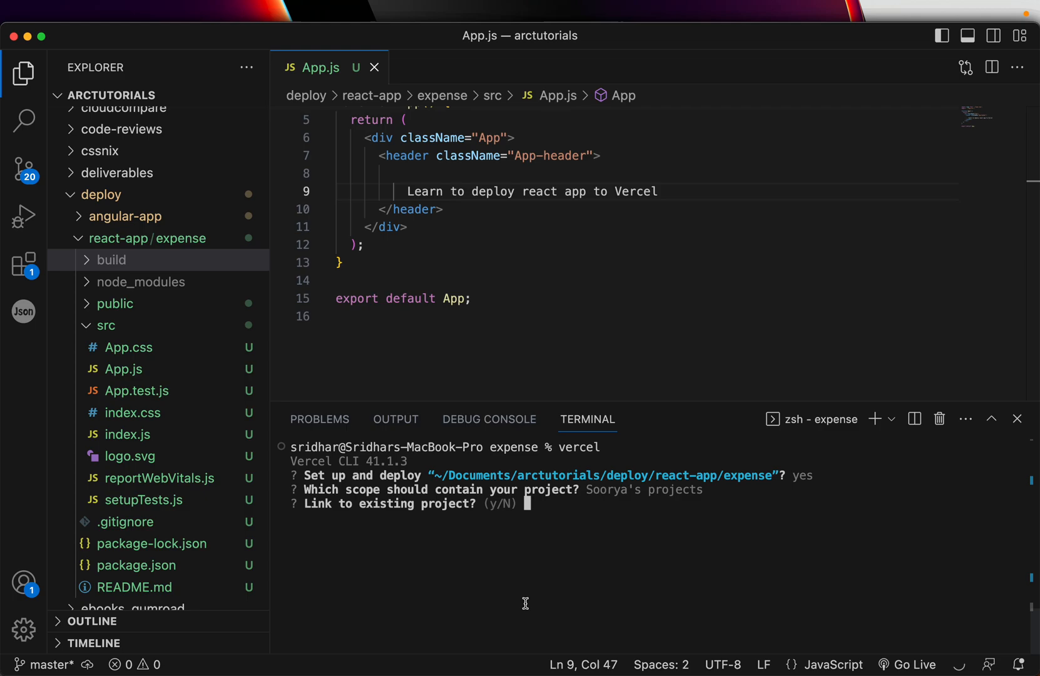
{"action": "type", "text": "no"}
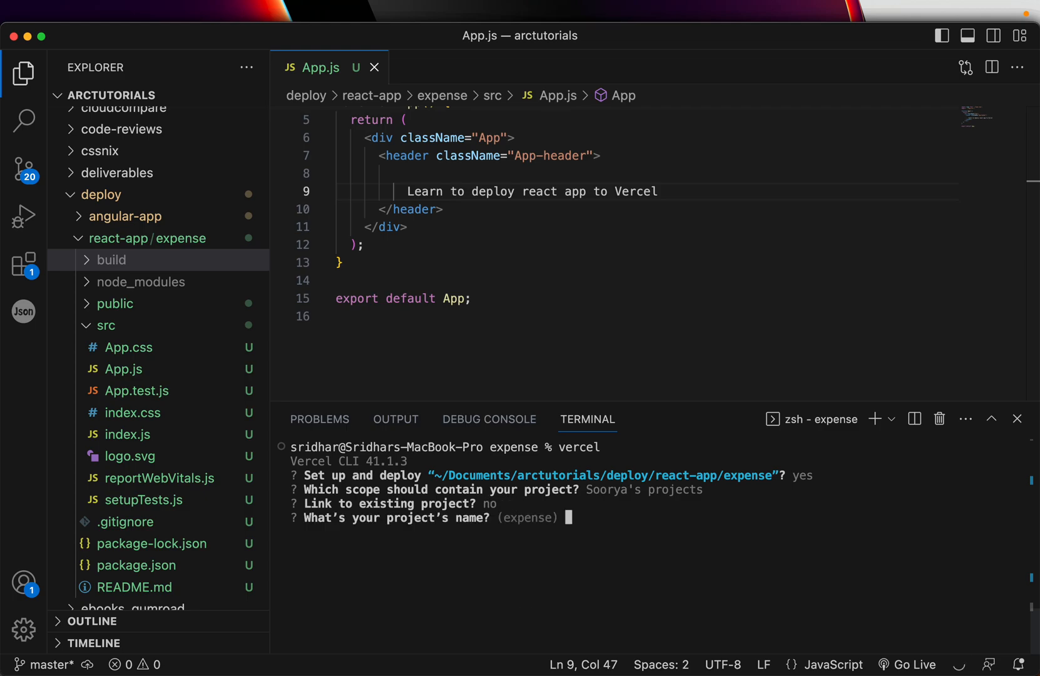
{"action": "type", "text": "expes"}
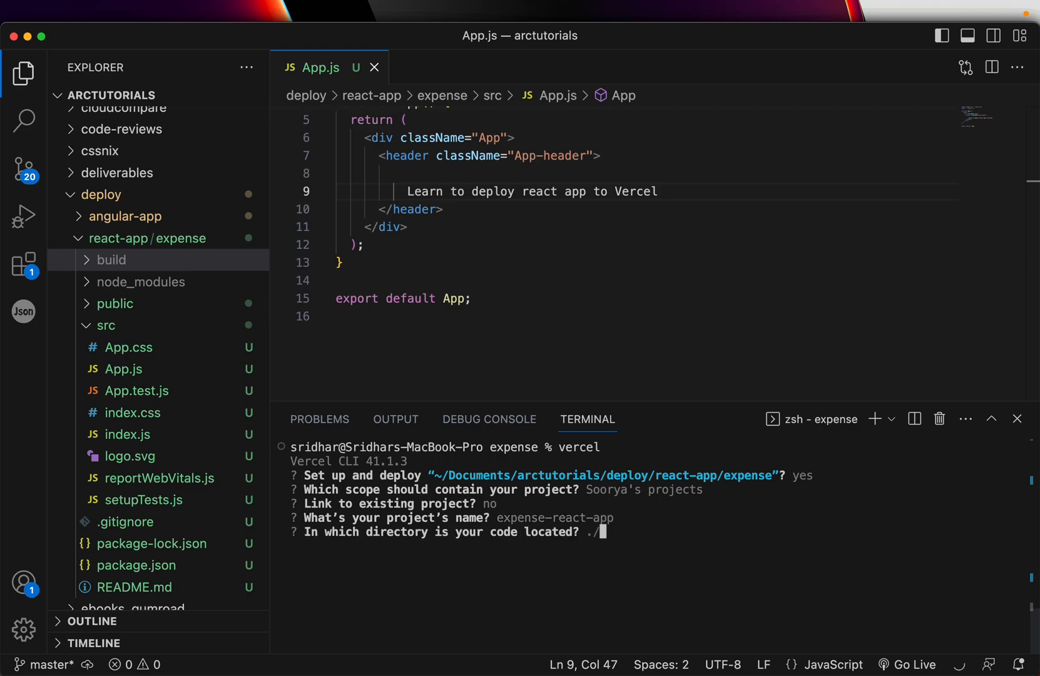
{"action": "mouse_move", "coordinate": [661, 550]}
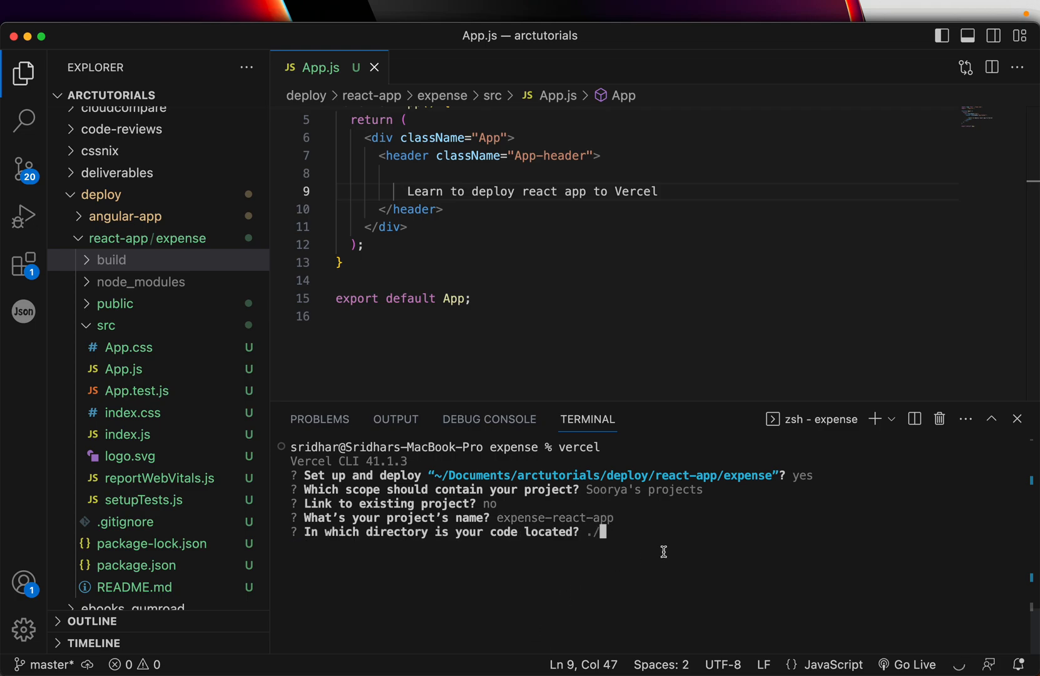
{"action": "key", "text": "enter"}
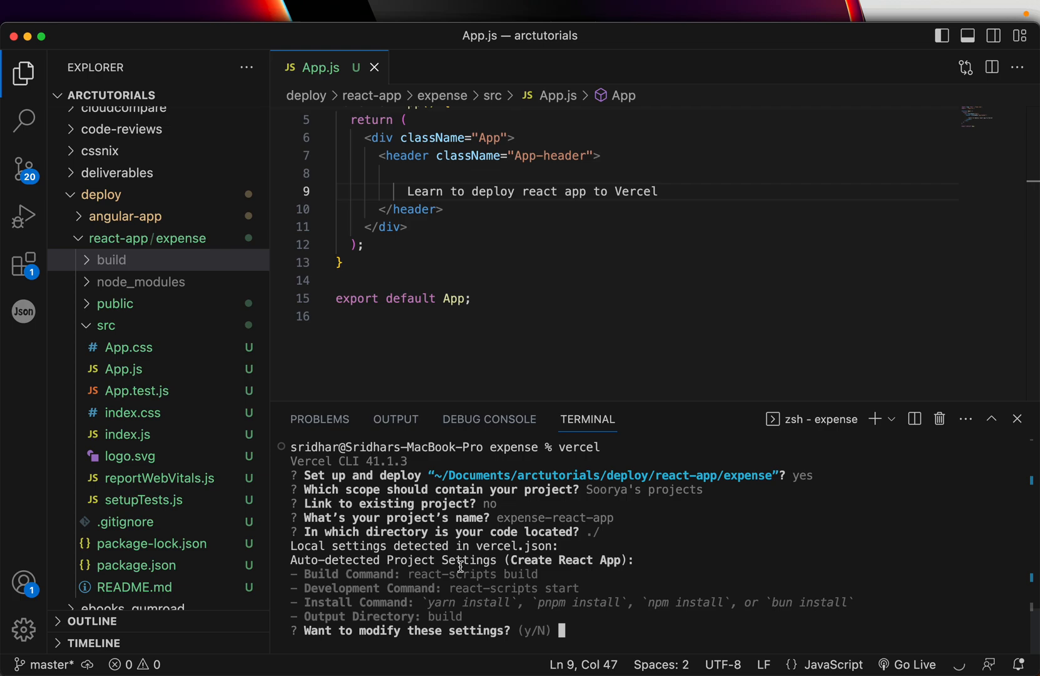
{"action": "mouse_move", "coordinate": [396, 579]}
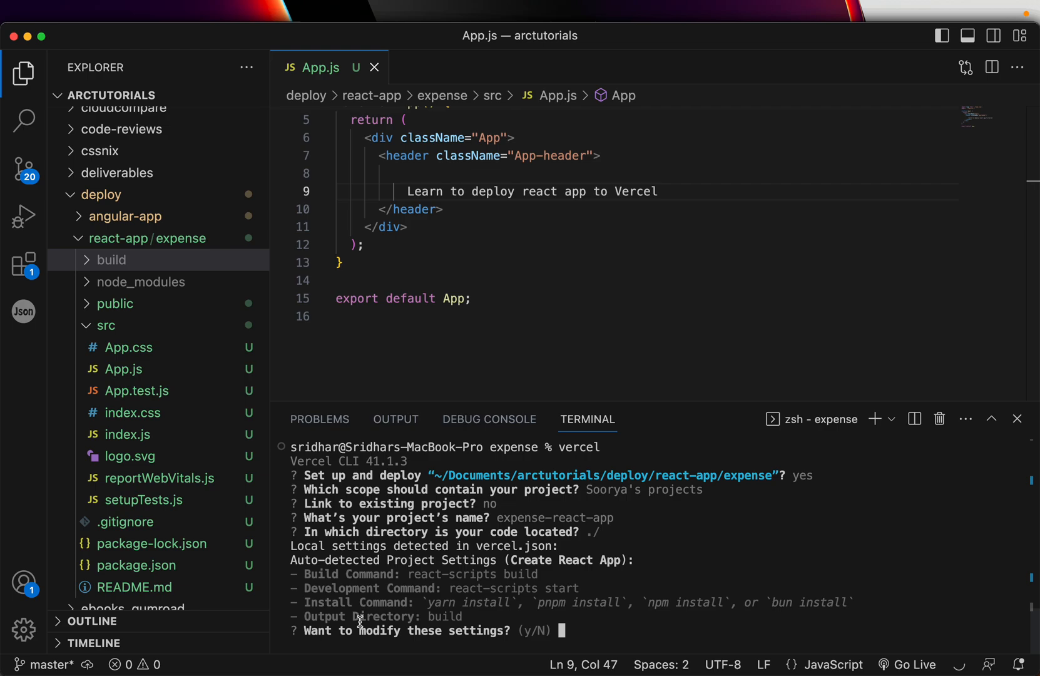
{"action": "mouse_move", "coordinate": [633, 590]}
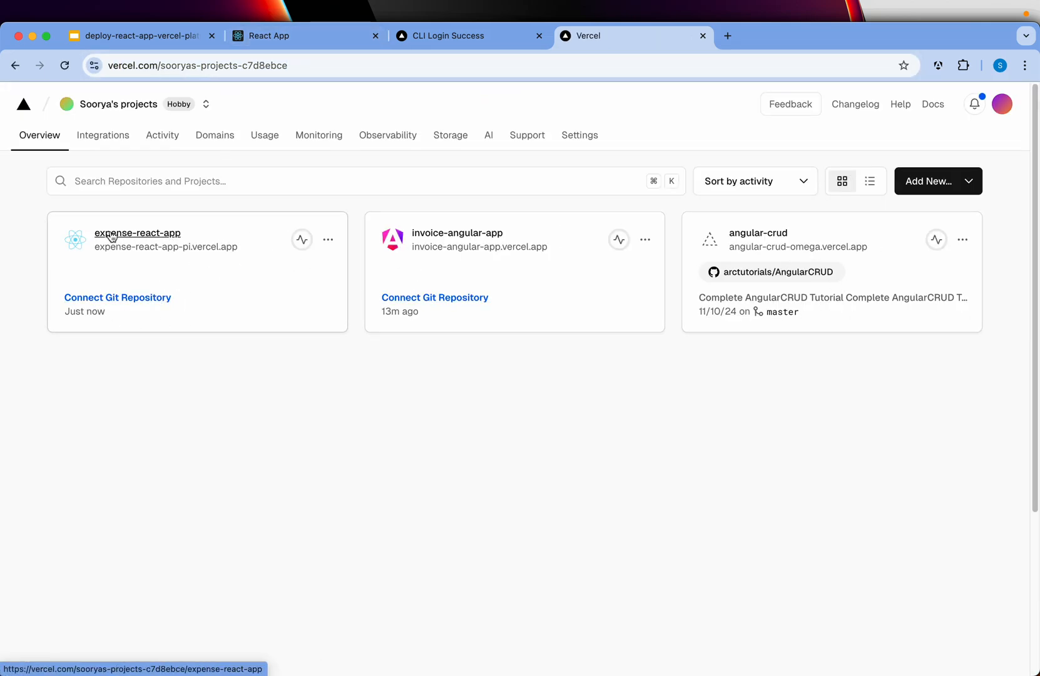
{"action": "mouse_move", "coordinate": [196, 242]}
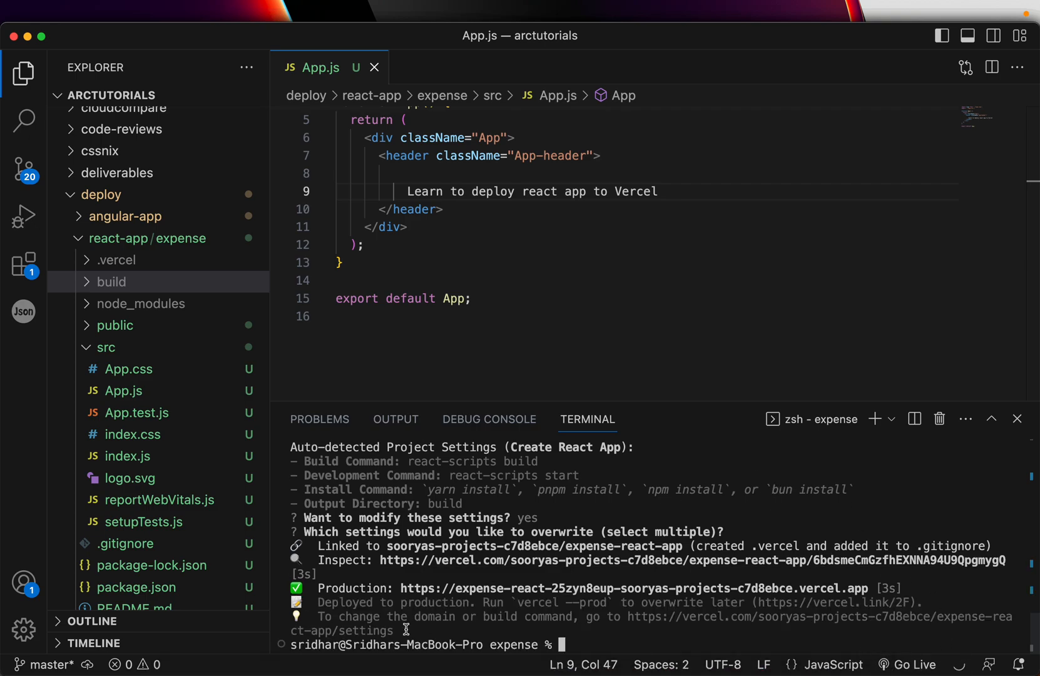
{"action": "type", "text": "cl"}
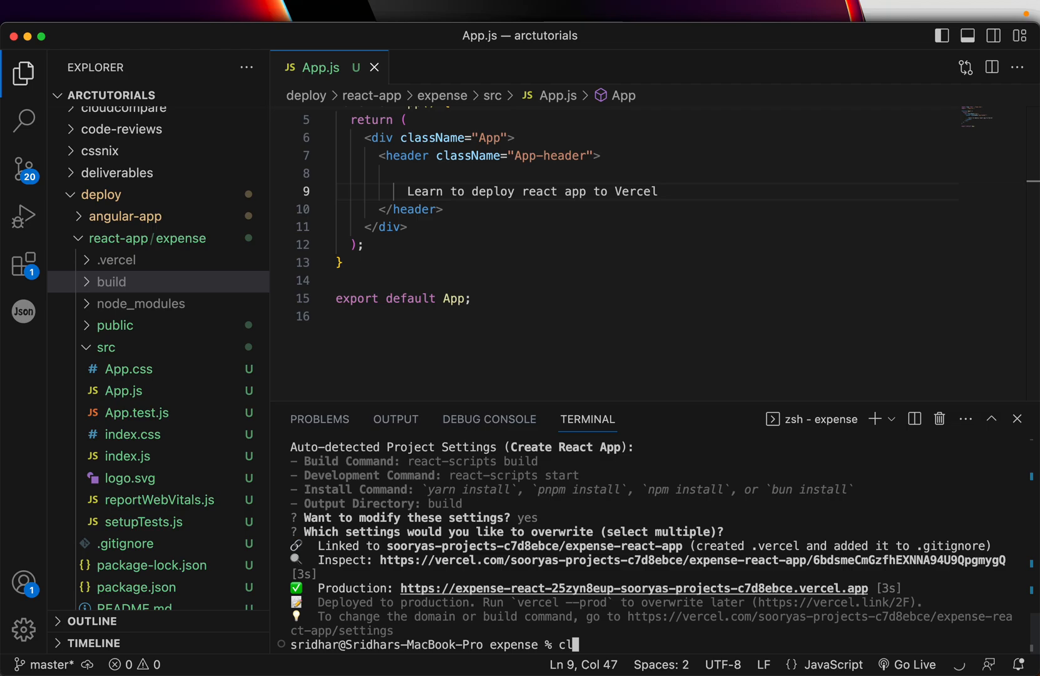
{"action": "type", "text": "e"}
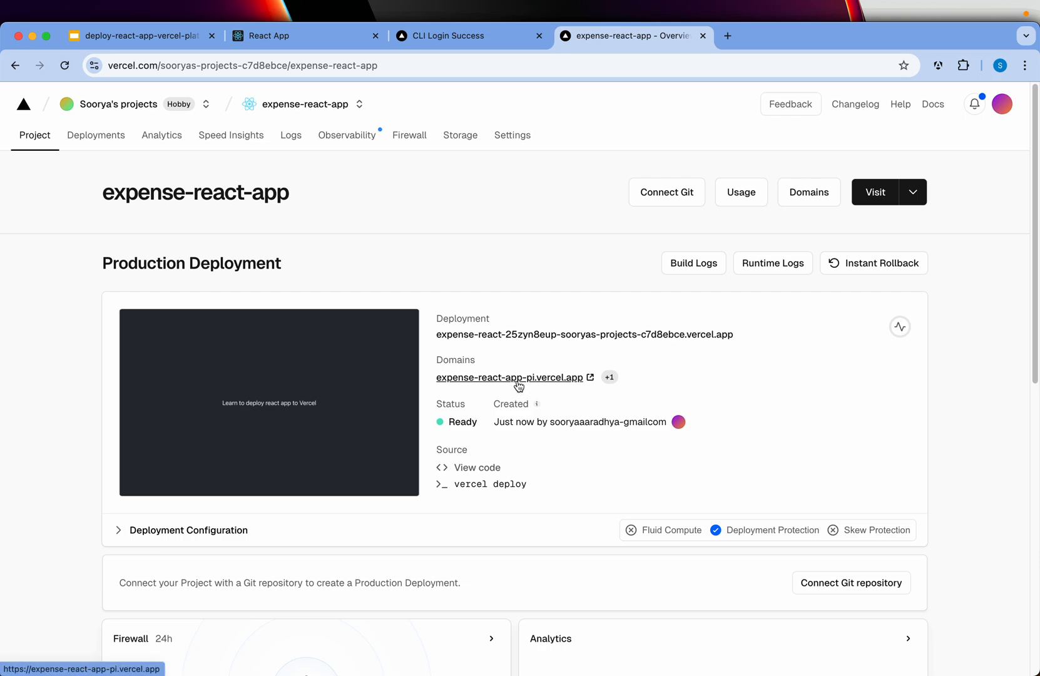
Open the live expense-react-app-pi.vercel.app domain, then return to the project overview.
{"action": "left_click", "coordinate": [509, 376]}
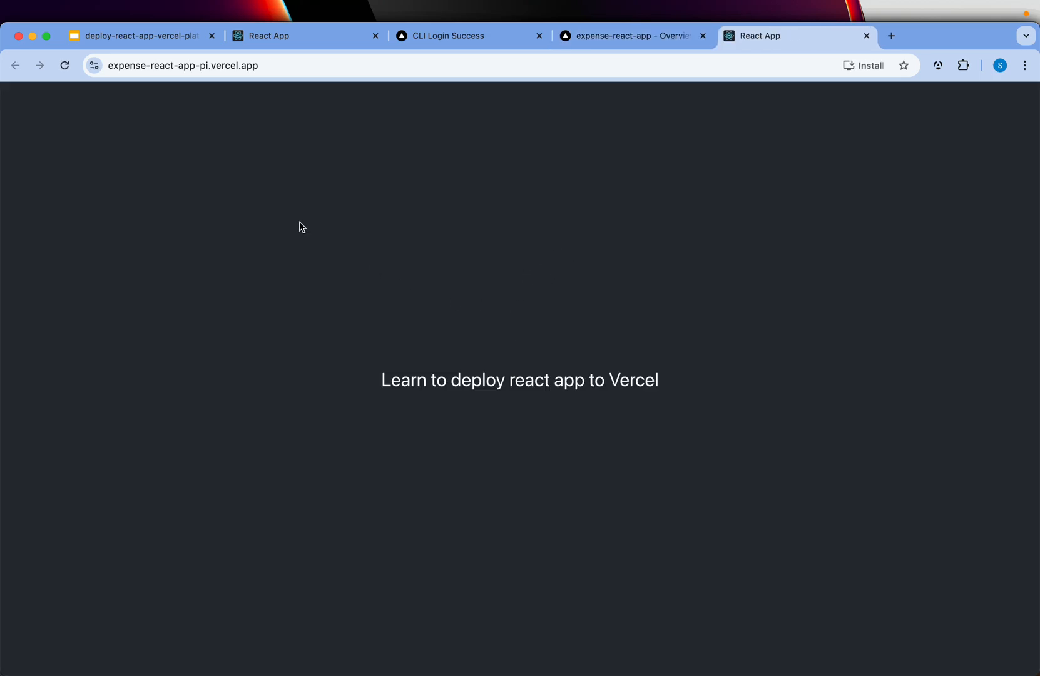
{"action": "mouse_move", "coordinate": [385, 376]}
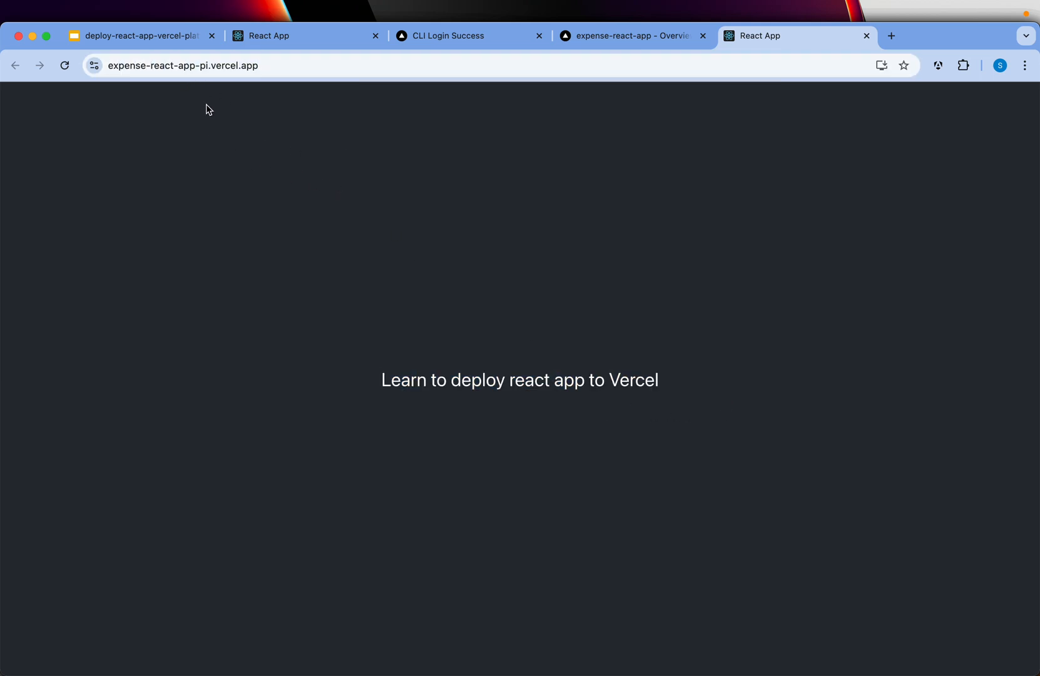
{"action": "mouse_move", "coordinate": [375, 163]}
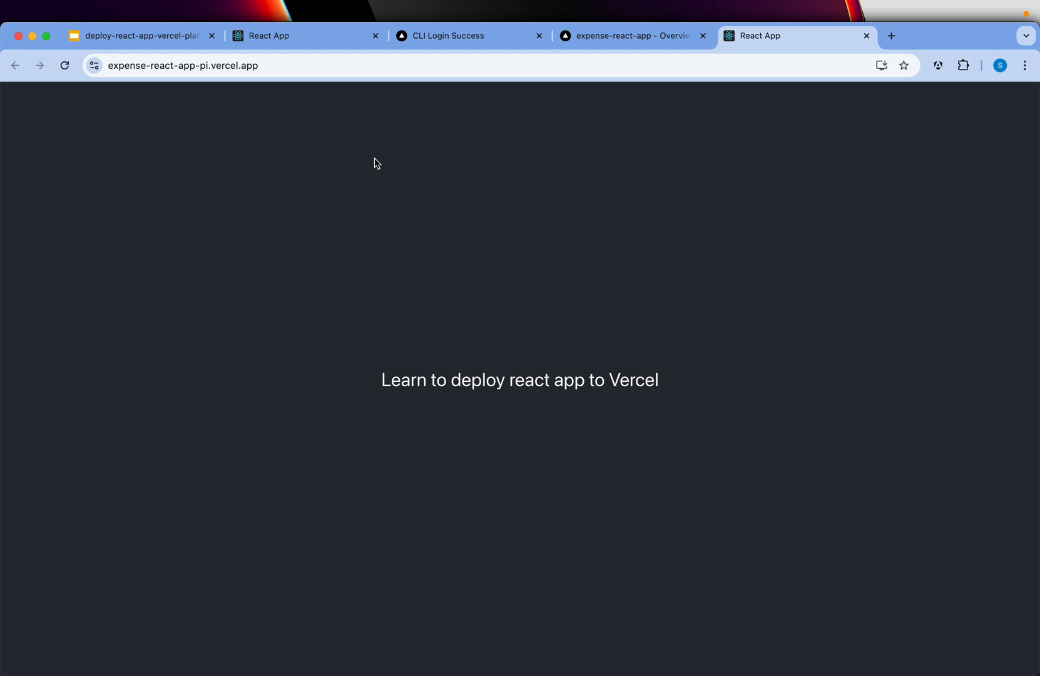
{"action": "left_click", "coordinate": [626, 37]}
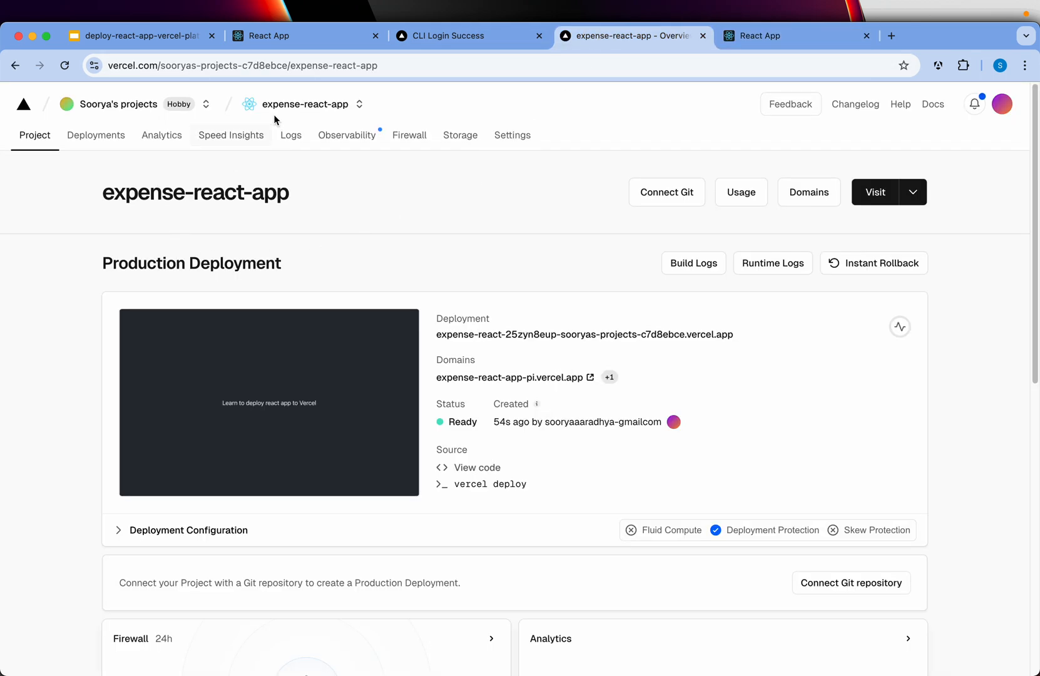
{"action": "mouse_move", "coordinate": [305, 104]}
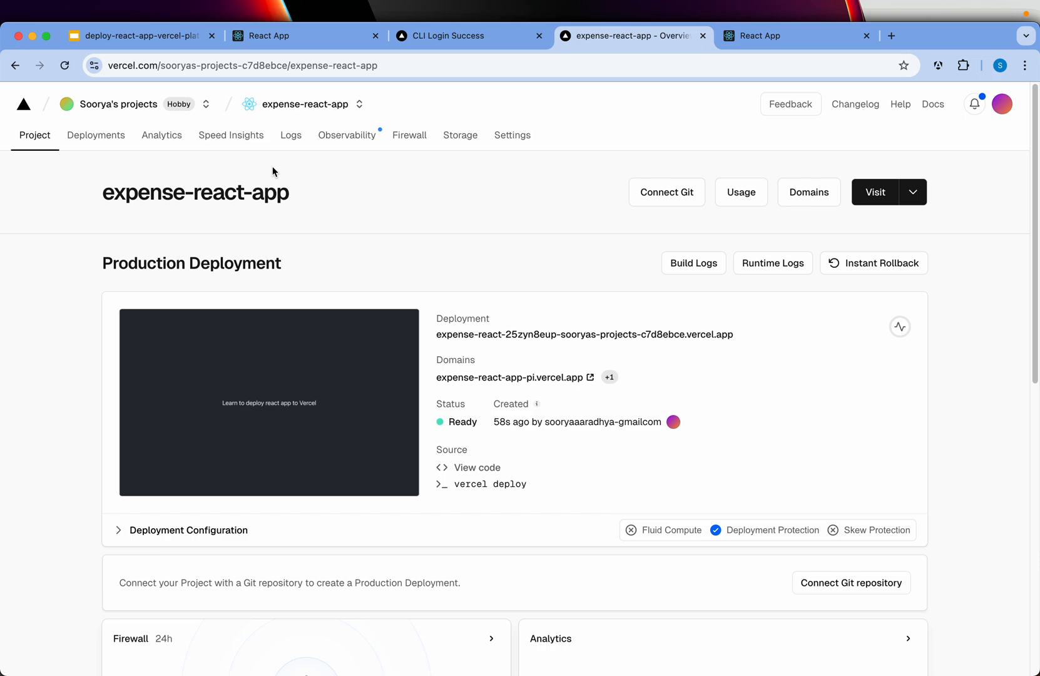
Review the expense-react-app deployments list in Vercel, then return to the tutorial slides.
{"action": "left_click", "coordinate": [95, 135]}
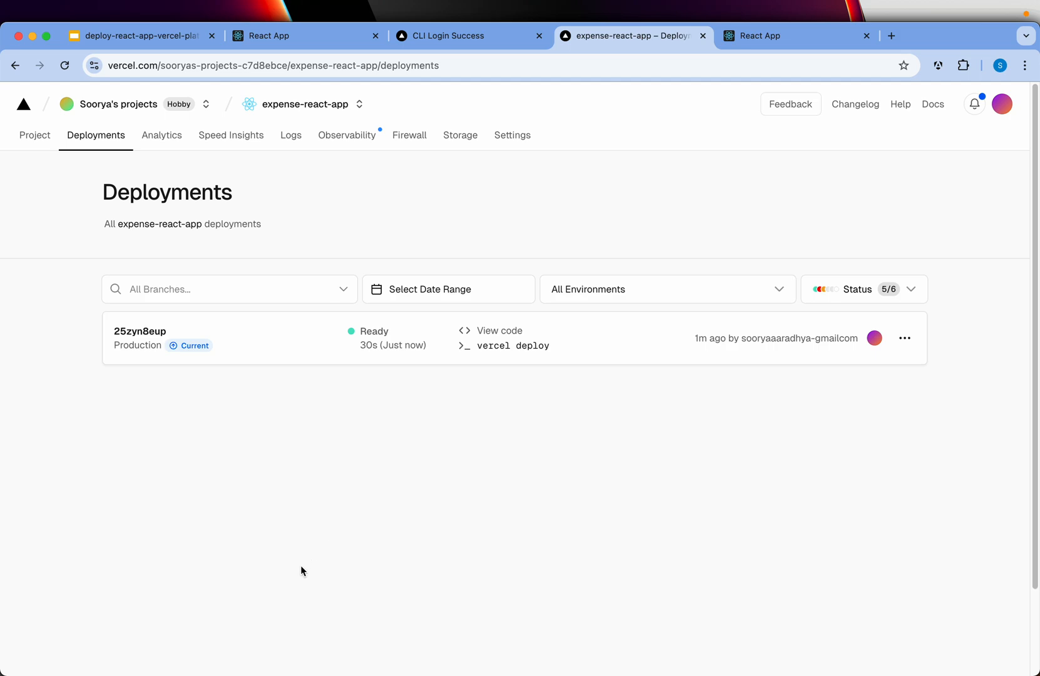
{"action": "left_click", "coordinate": [139, 35]}
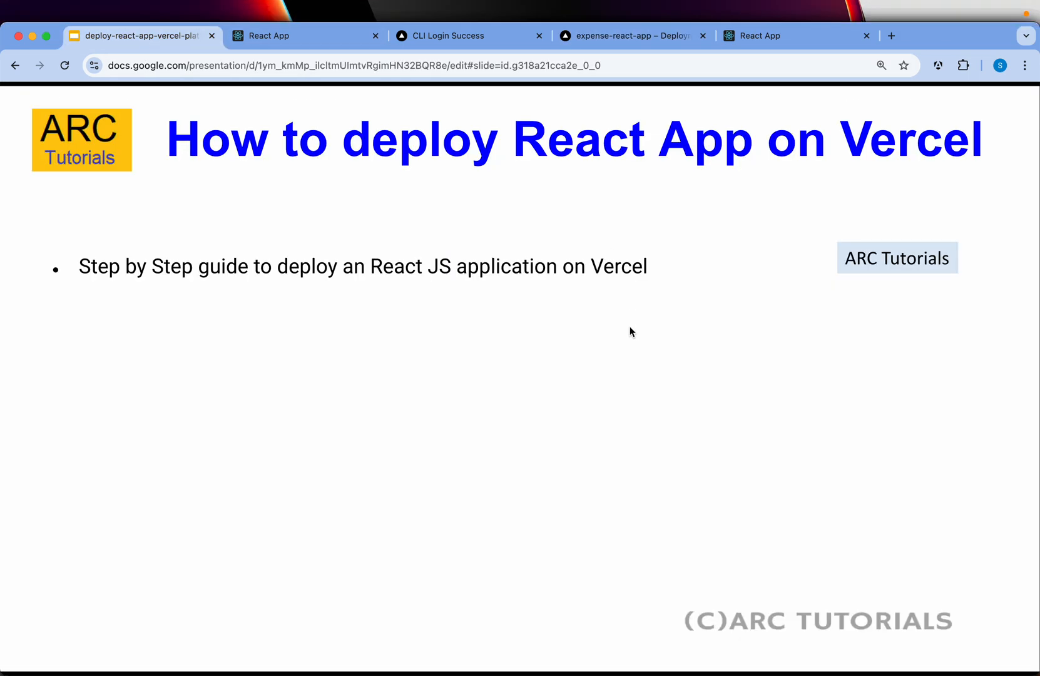
{"action": "mouse_move", "coordinate": [725, 438]}
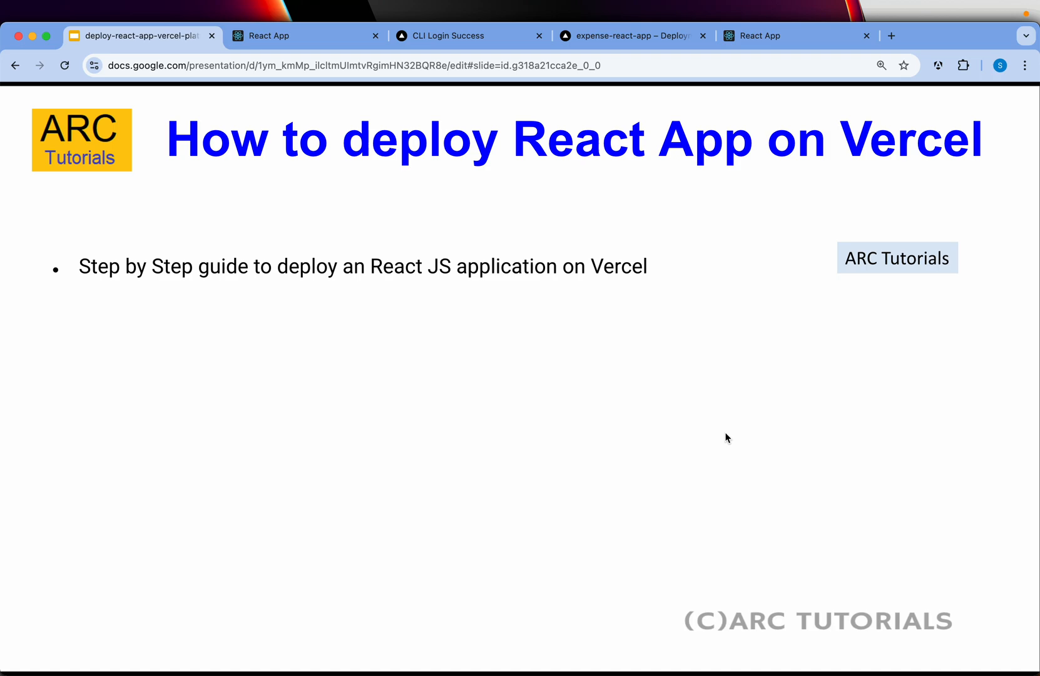
{"action": "mouse_move", "coordinate": [644, 215]}
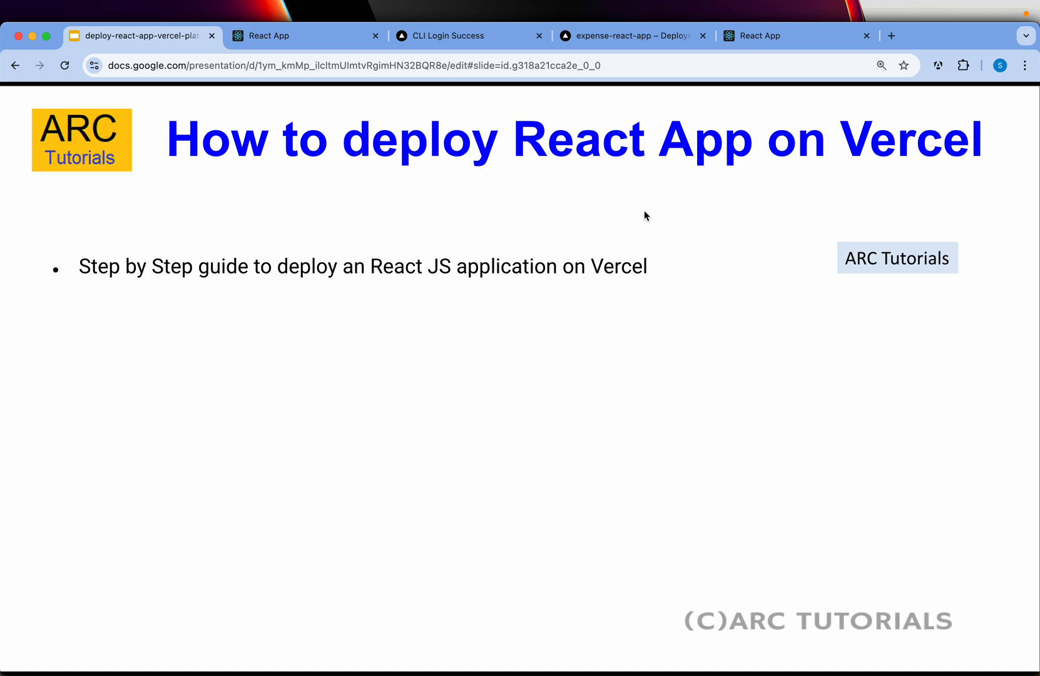